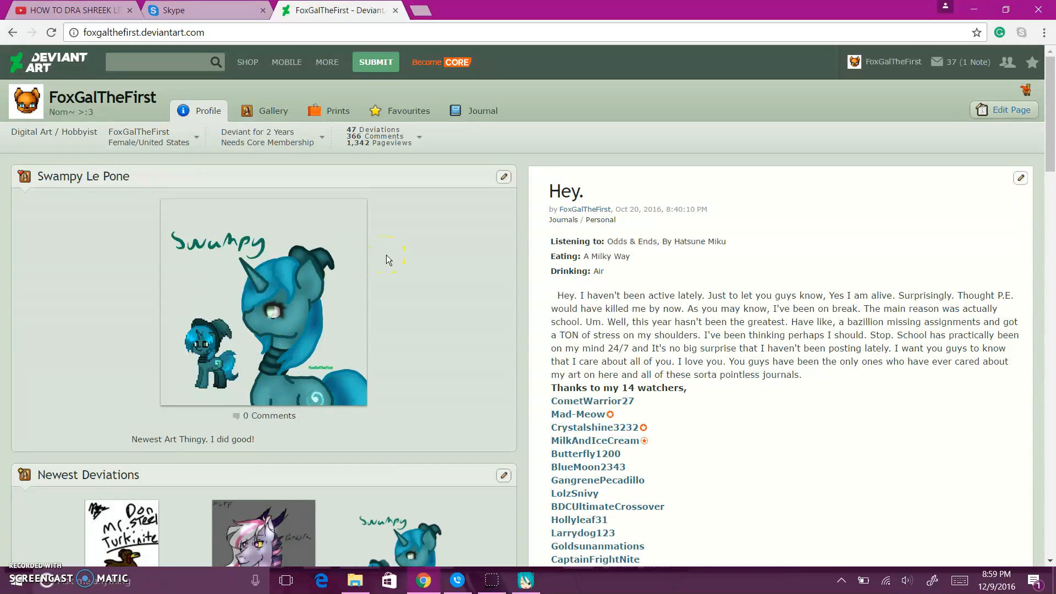
mouse_move(493, 248)
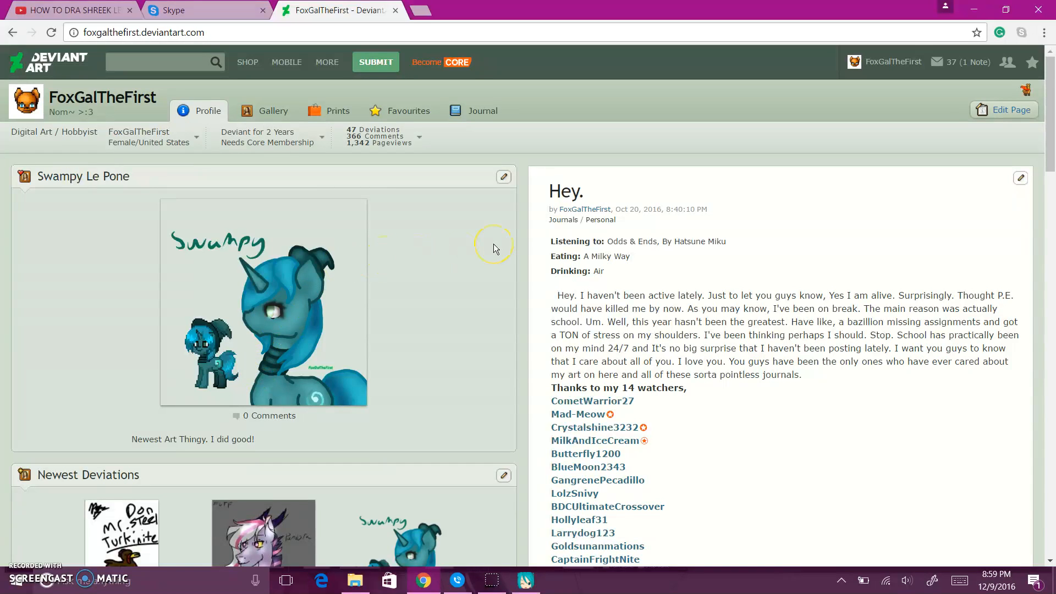
Search DeviantArt for 'MMD DL miku' from the profile page after checking the MikuMikuDance window.
left_click(525, 579)
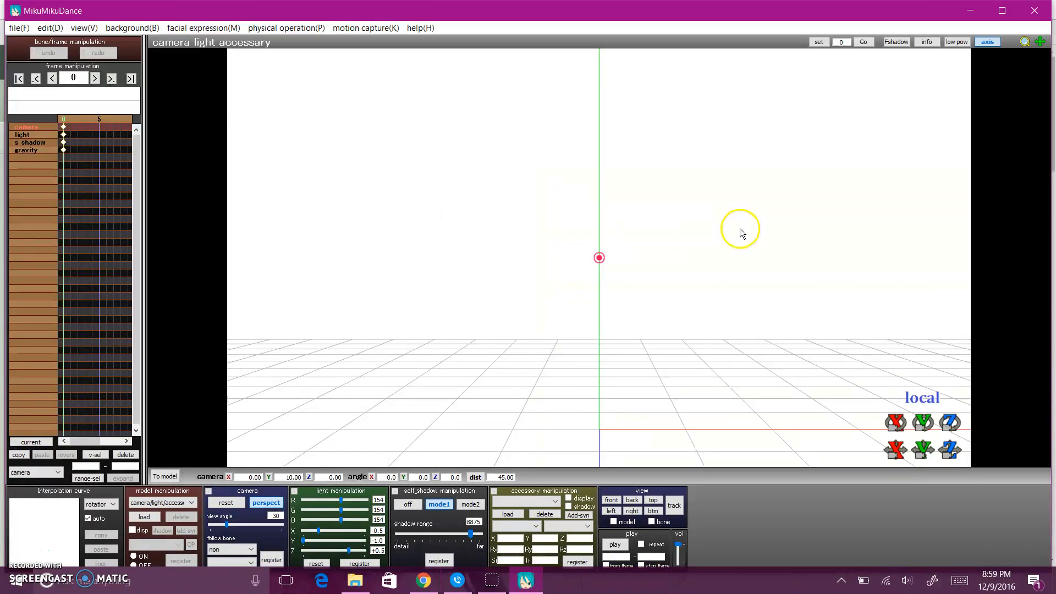
mouse_move(705, 298)
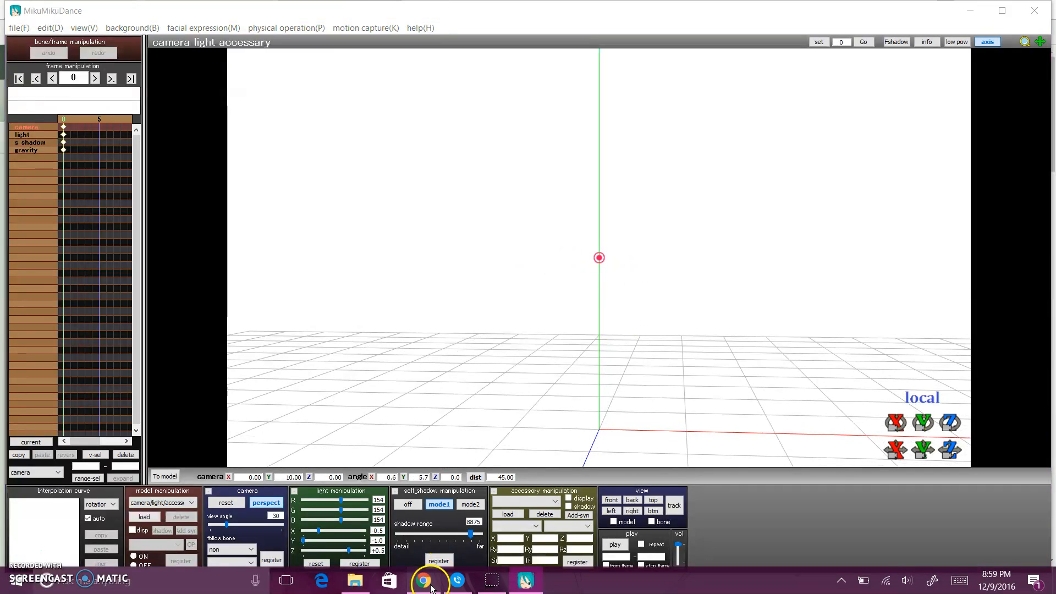
left_click(422, 579)
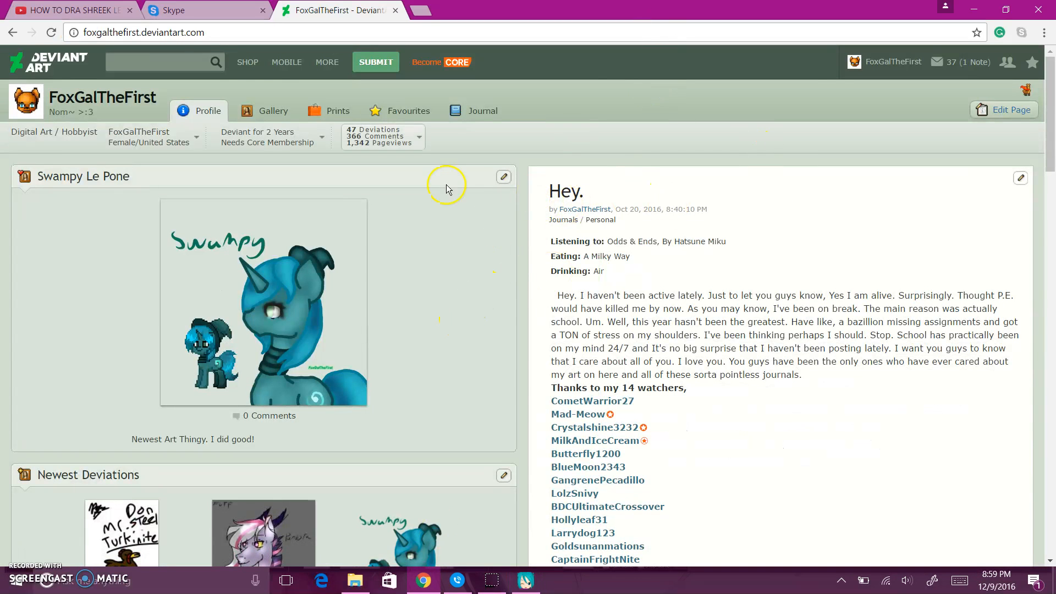
mouse_move(411, 111)
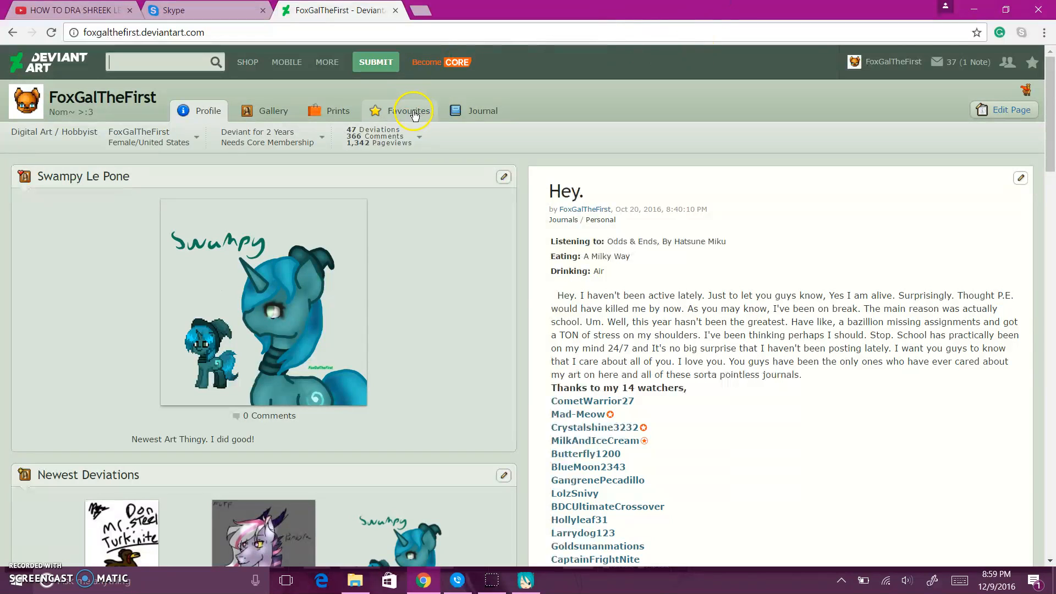
mouse_move(650, 57)
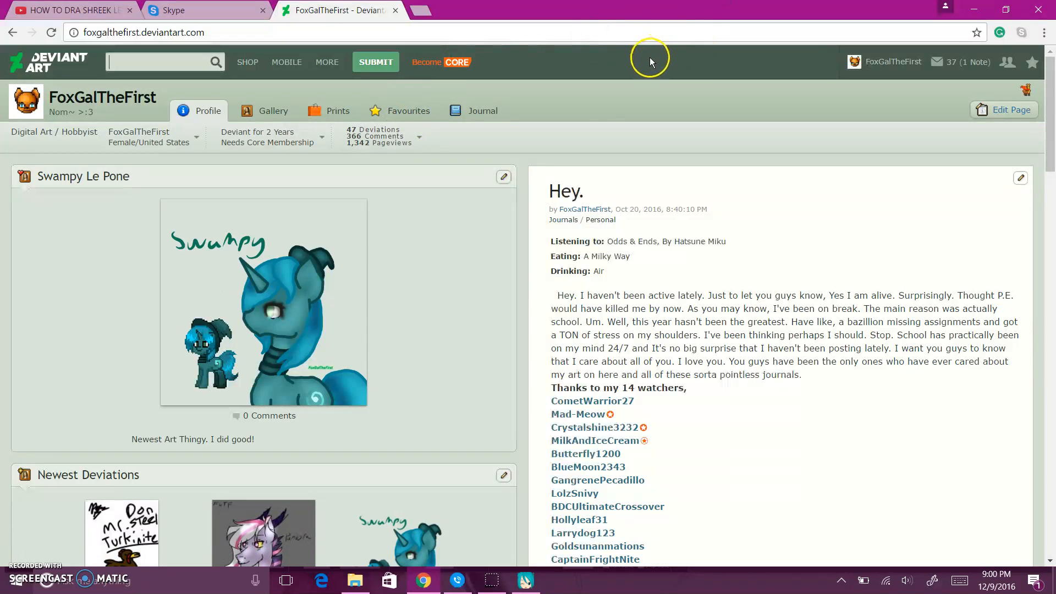
mouse_move(239, 135)
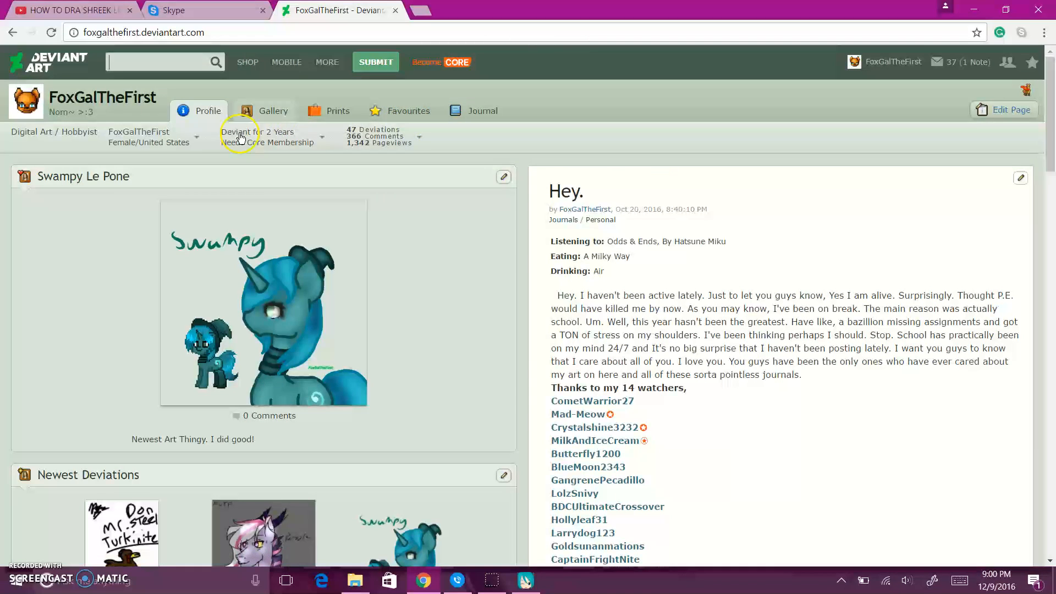
mouse_move(386, 155)
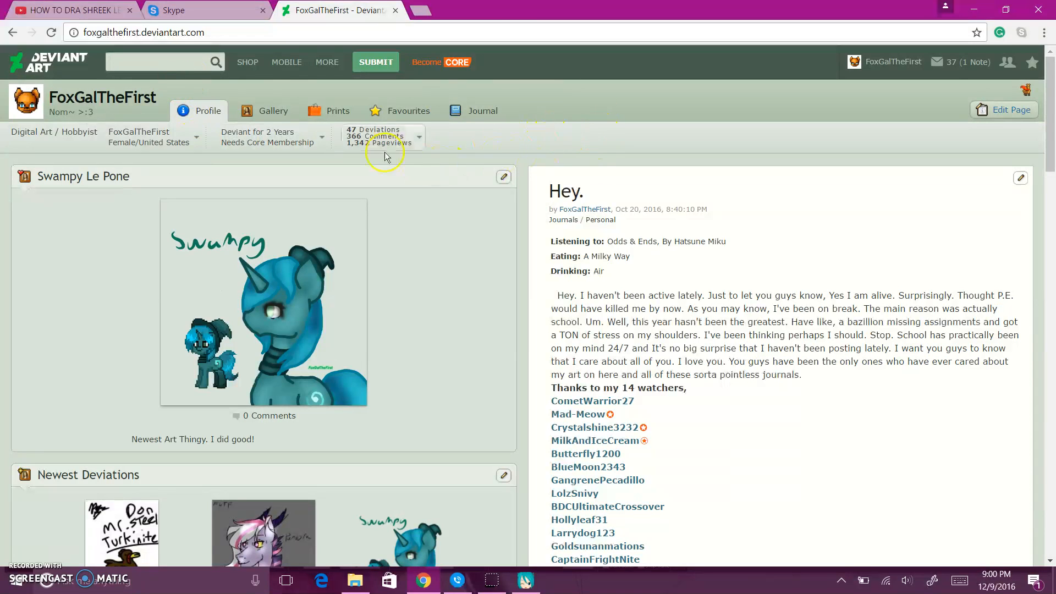
mouse_move(340, 10)
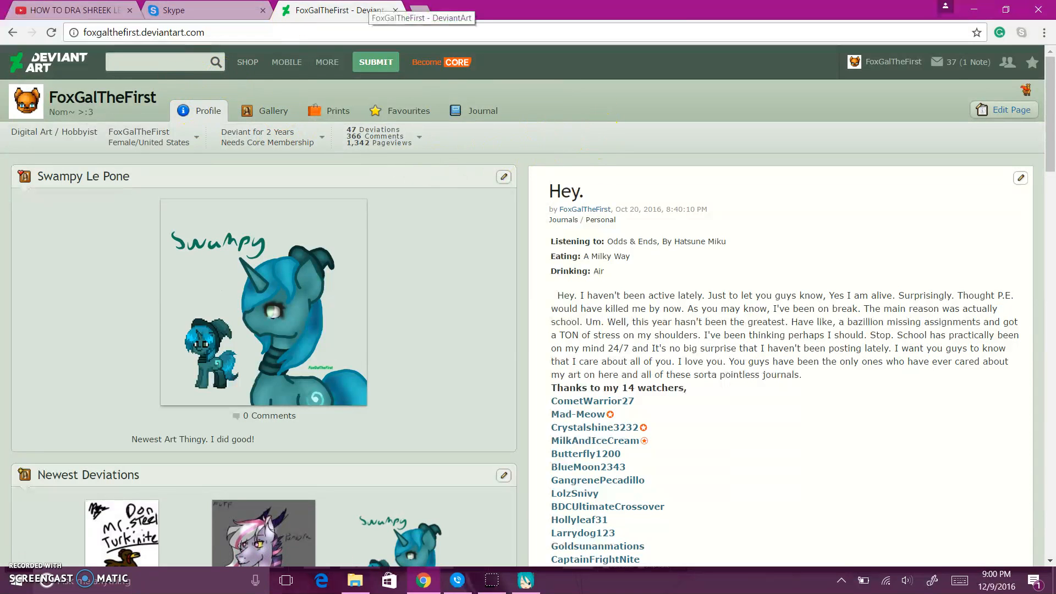
type("MMD DL miku")
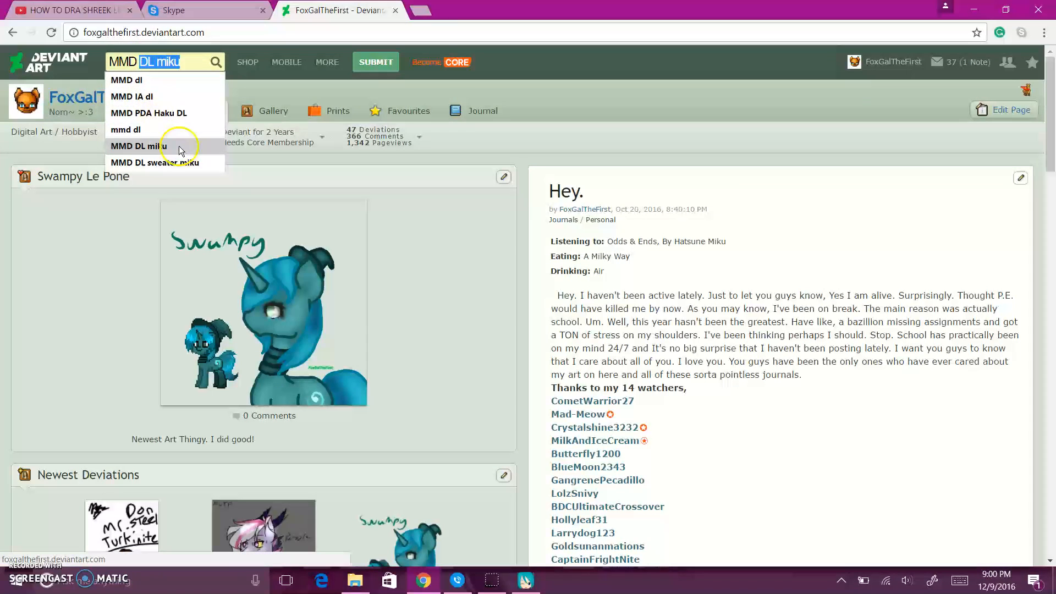
left_click(139, 146)
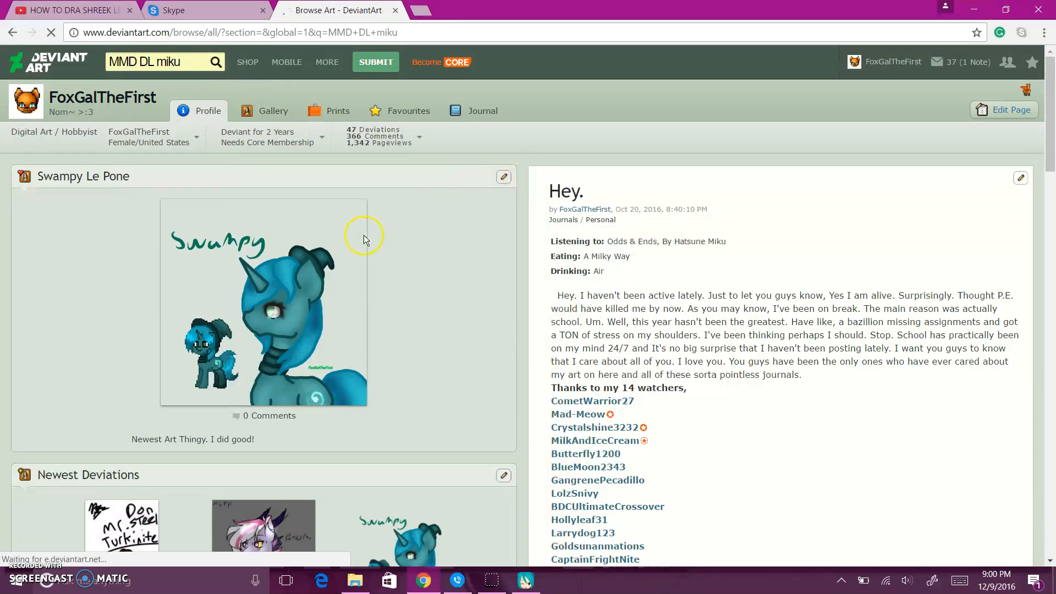
left_click(216, 61)
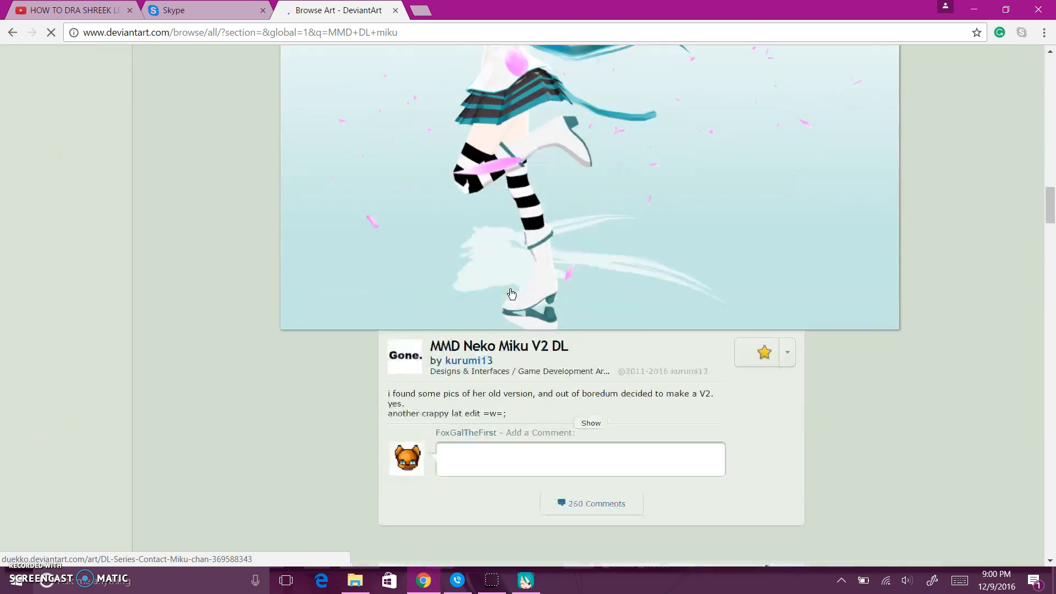
Look through the first page of downloadable MMD model results.
scroll("down", 3)
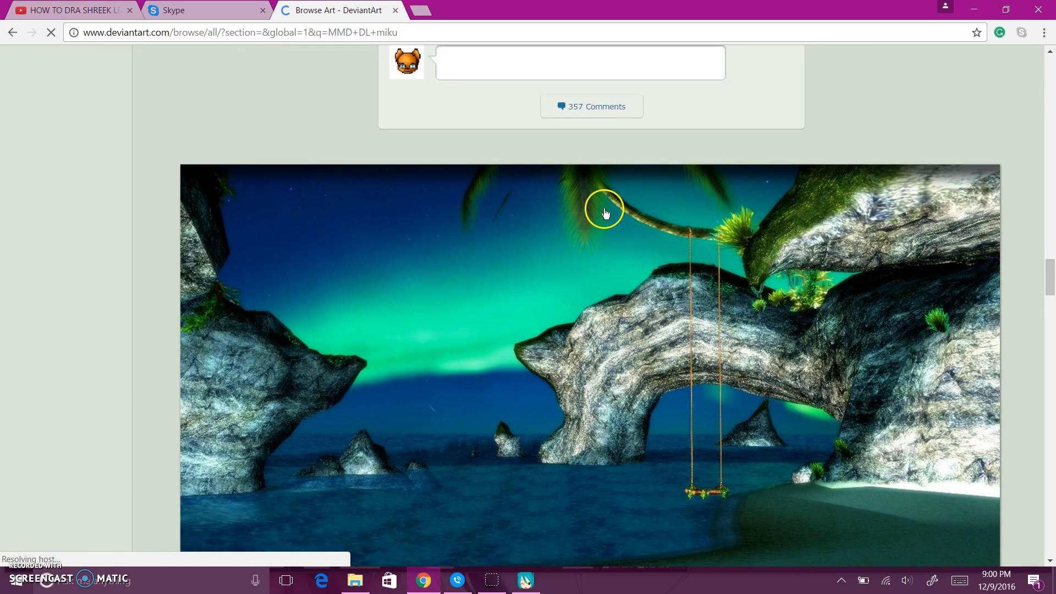
scroll("up", 3)
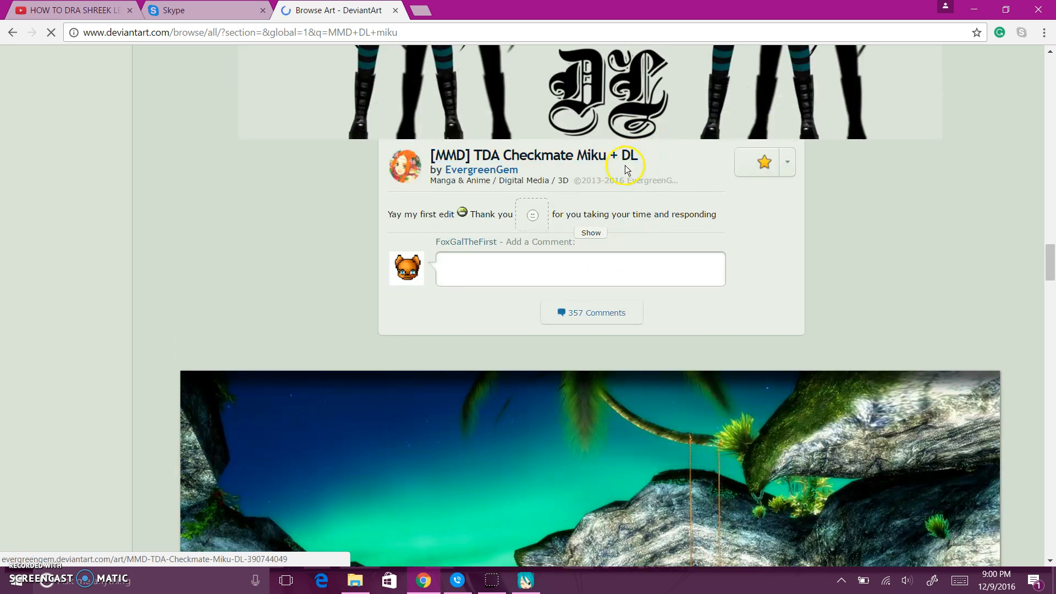
scroll("down", 3)
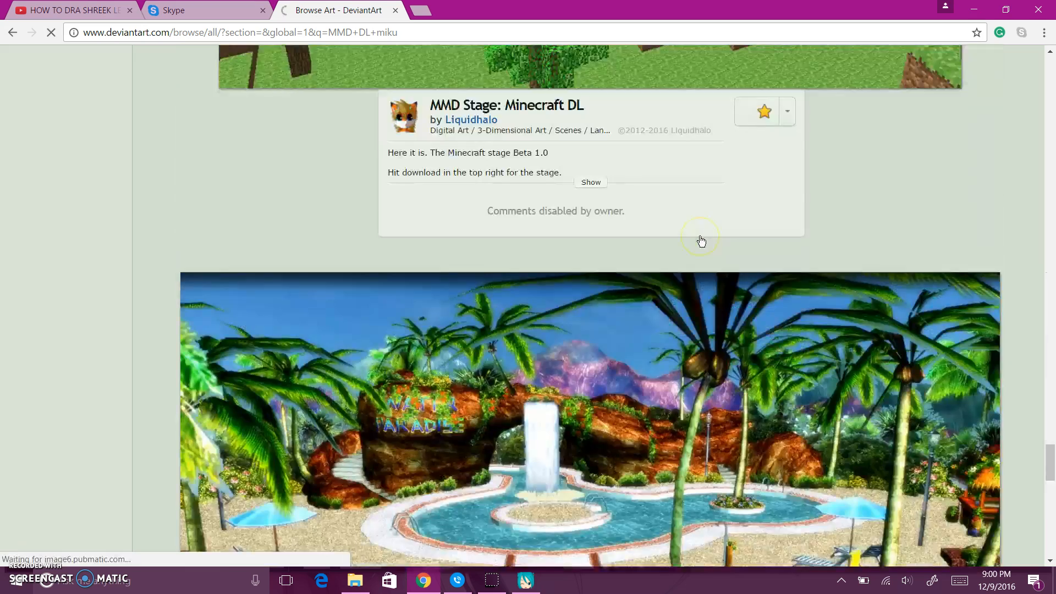
scroll("down", 3)
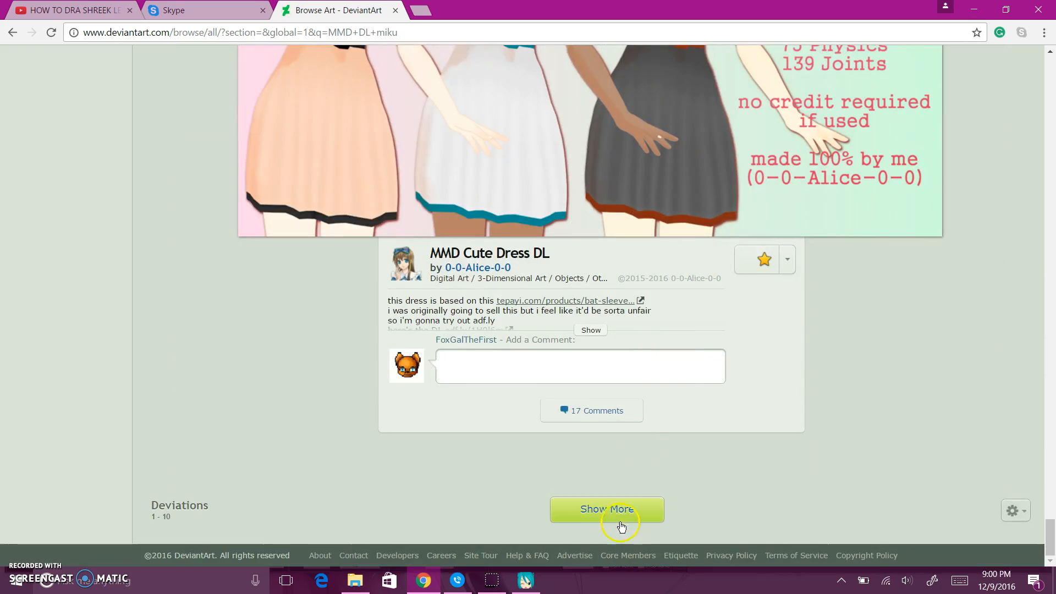
Load more results and reach the TDA Miku Hatsune JK Style deviation.
left_click(606, 509)
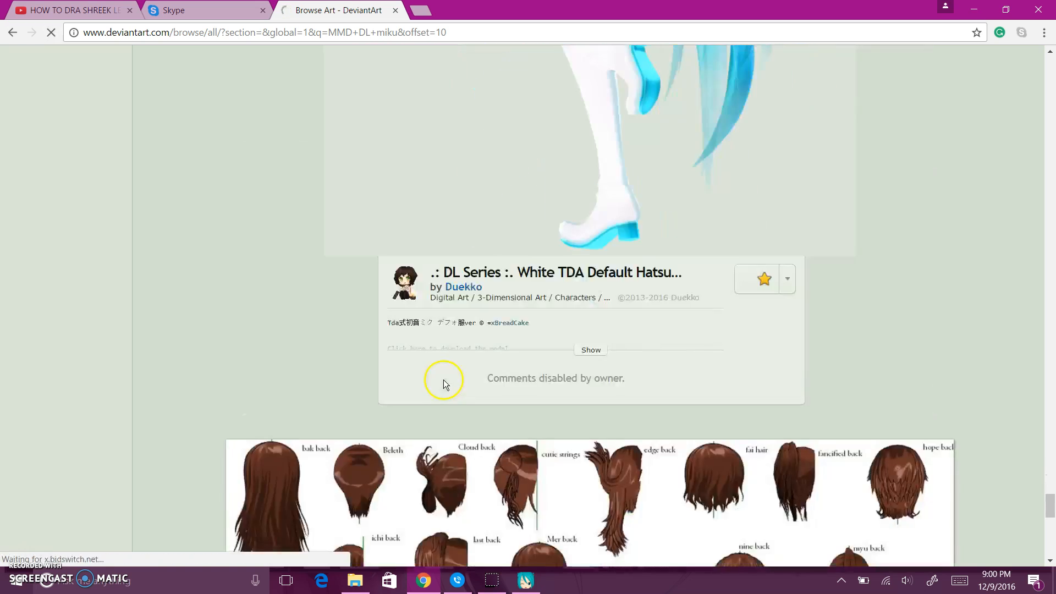
scroll("up", 3)
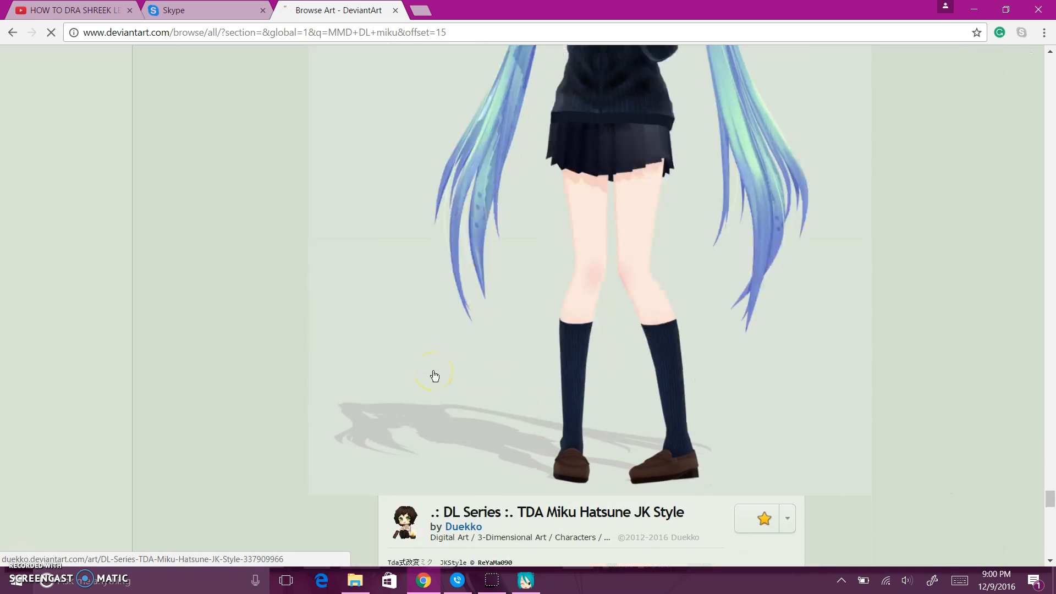
scroll("down", 3)
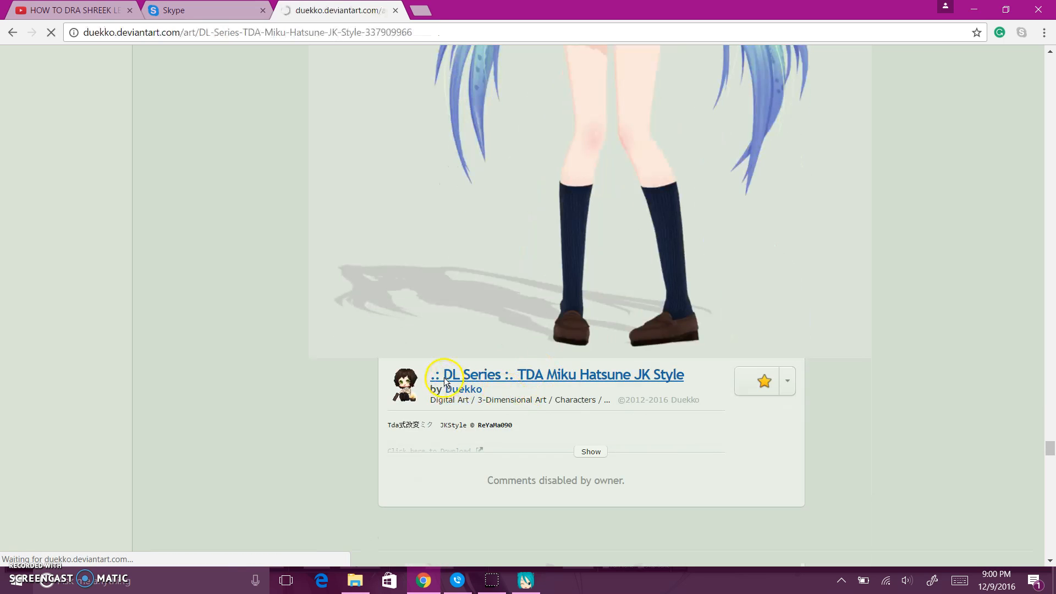
Follow the 'Click here to Download' link in the JK Style deviation description.
scroll("up", 3)
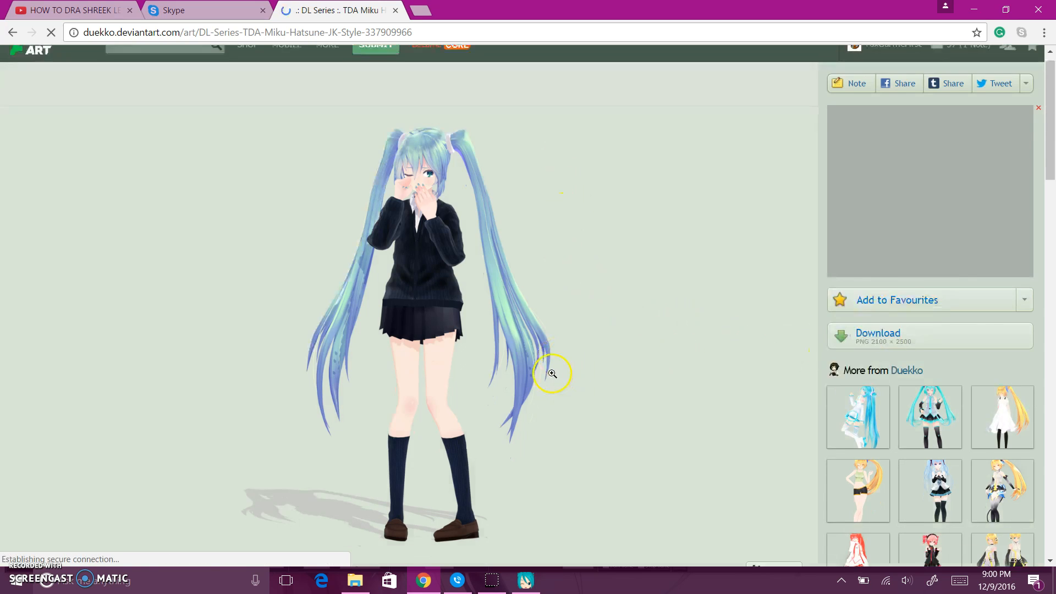
scroll("down", 3)
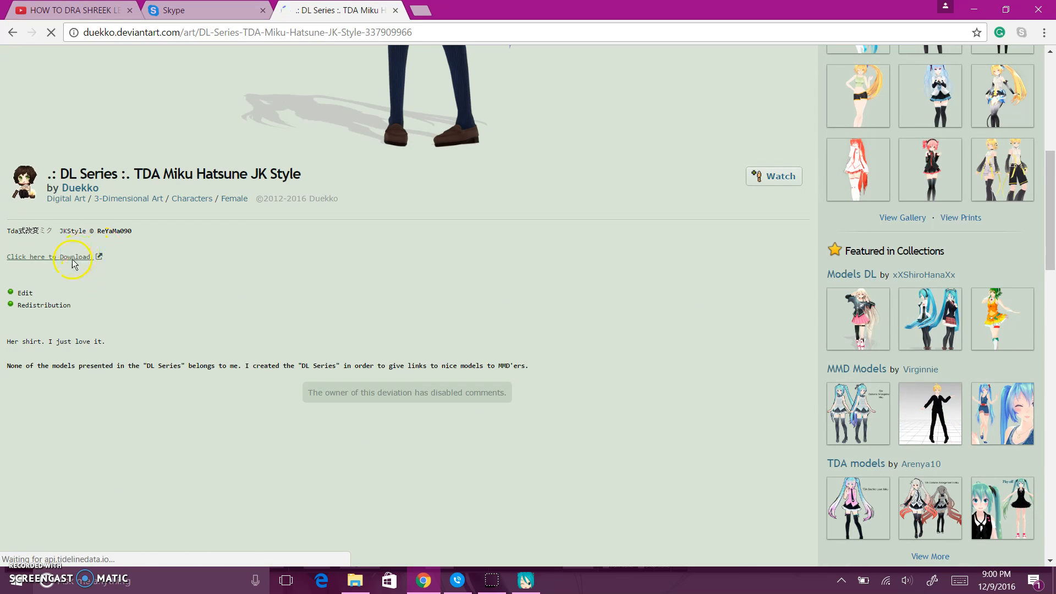
mouse_move(536, 351)
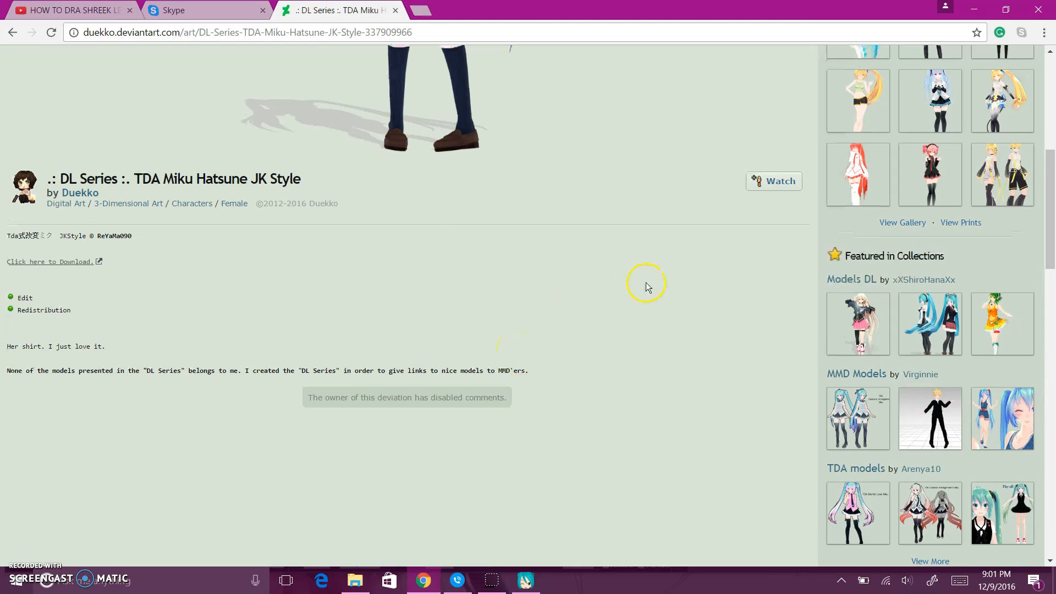
scroll("up", 3)
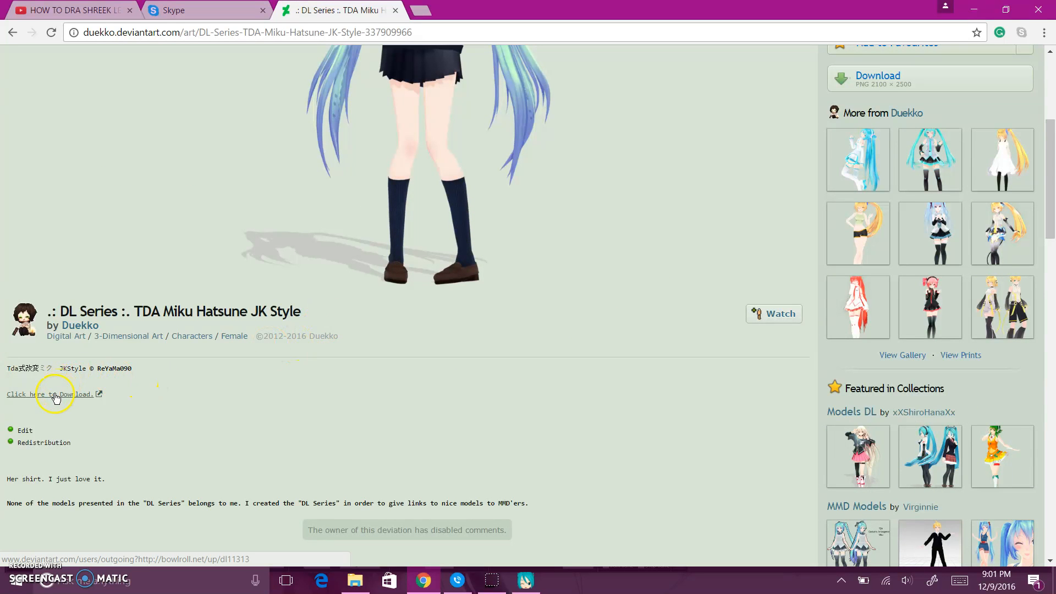
left_click(50, 394)
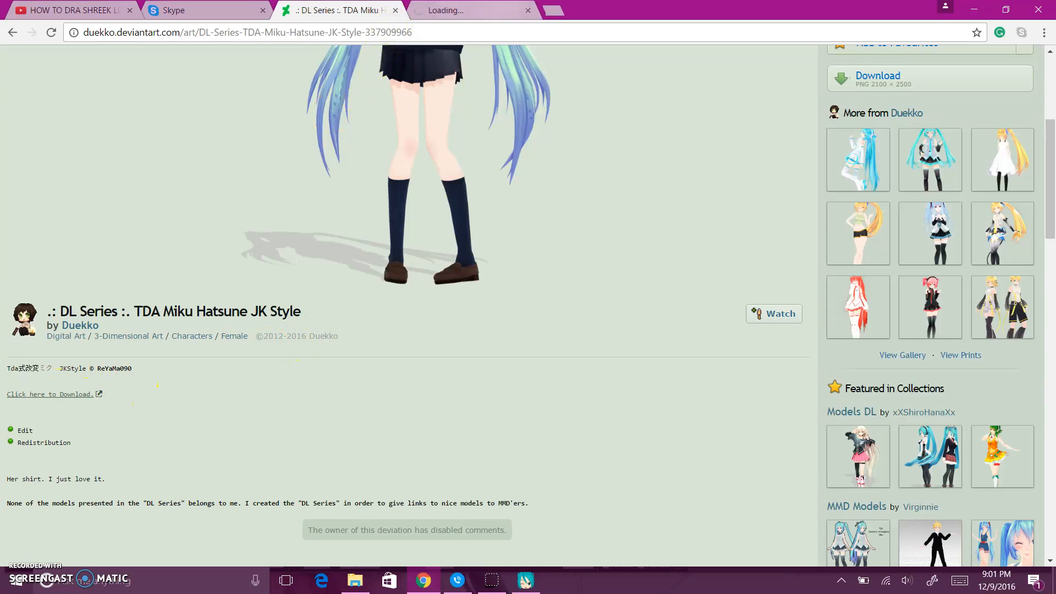
View the BowlRoll Tda modified Miku JKStyle page translated into English.
left_click(50, 394)
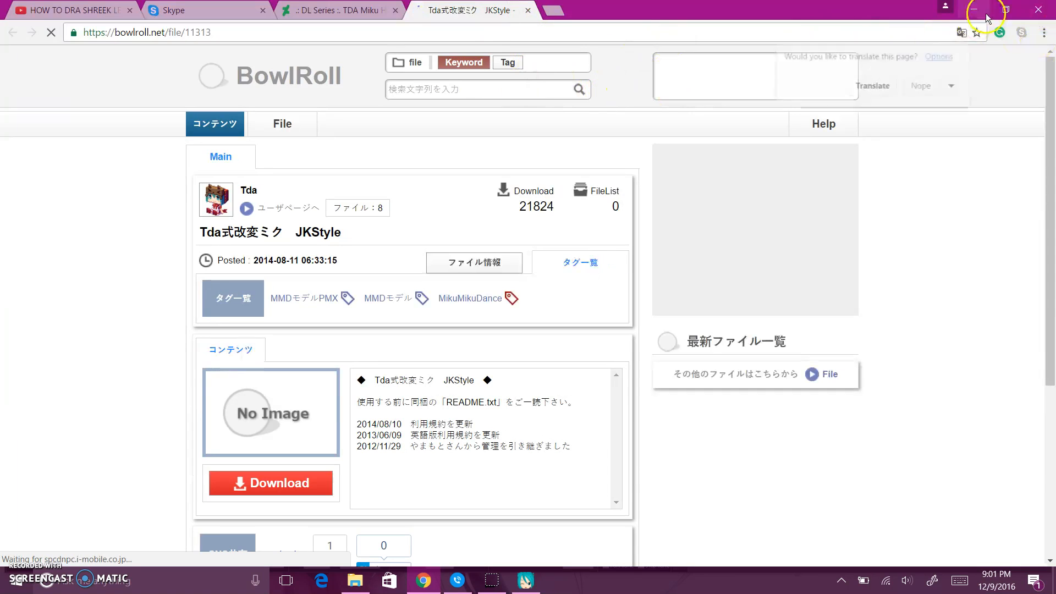
left_click(873, 85)
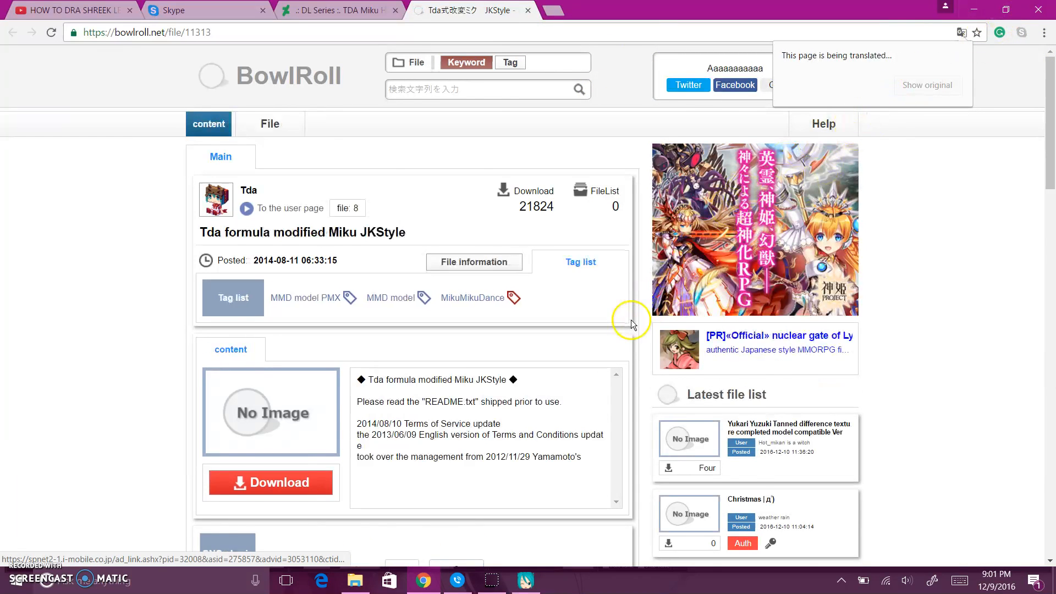
scroll("down", 3)
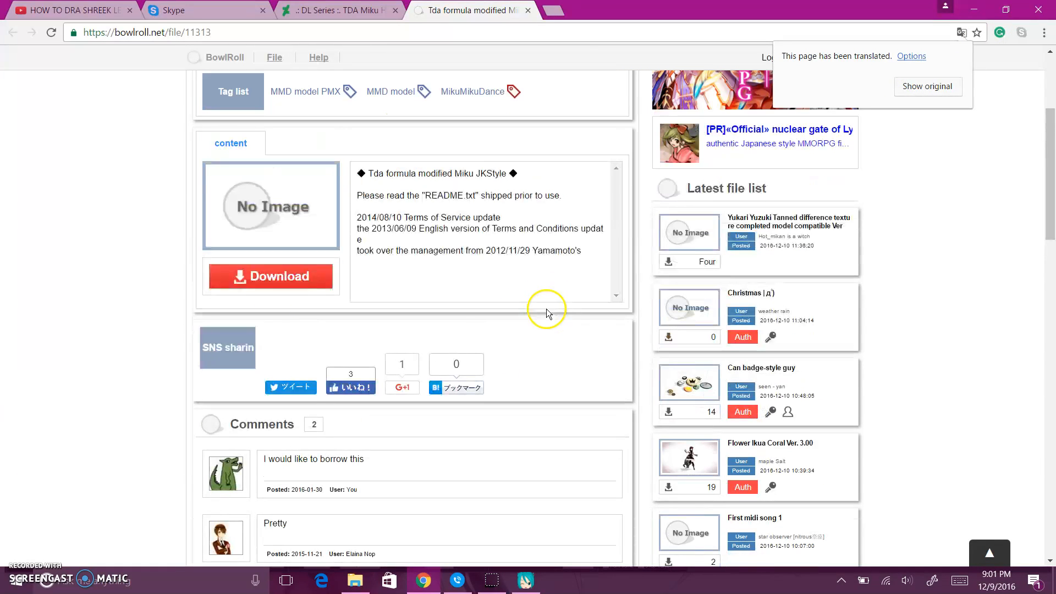
mouse_move(271, 276)
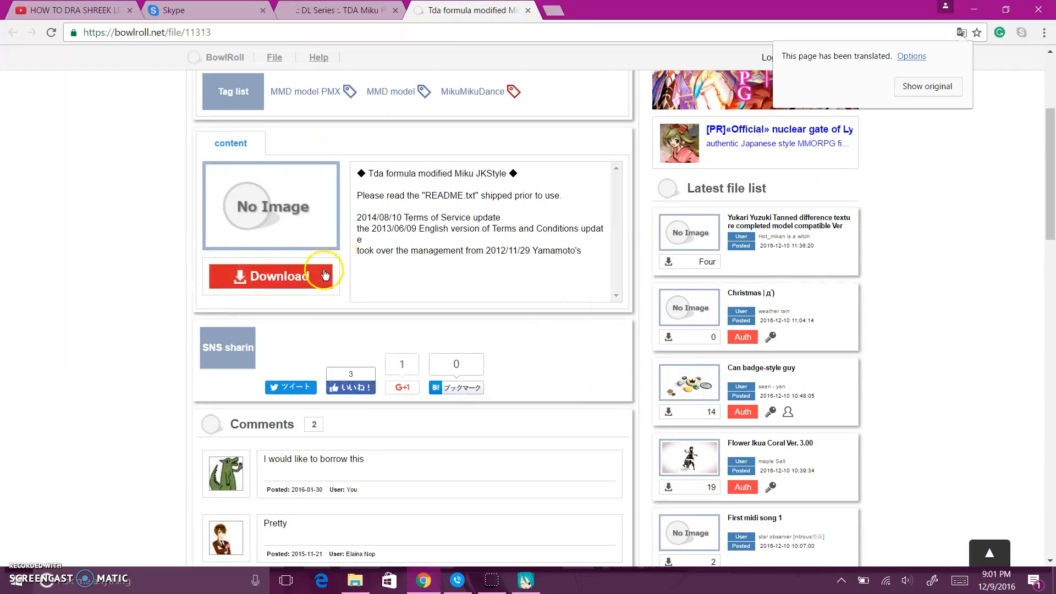
Download the model's zip from the red Download button and reveal the desktop.
left_click(271, 276)
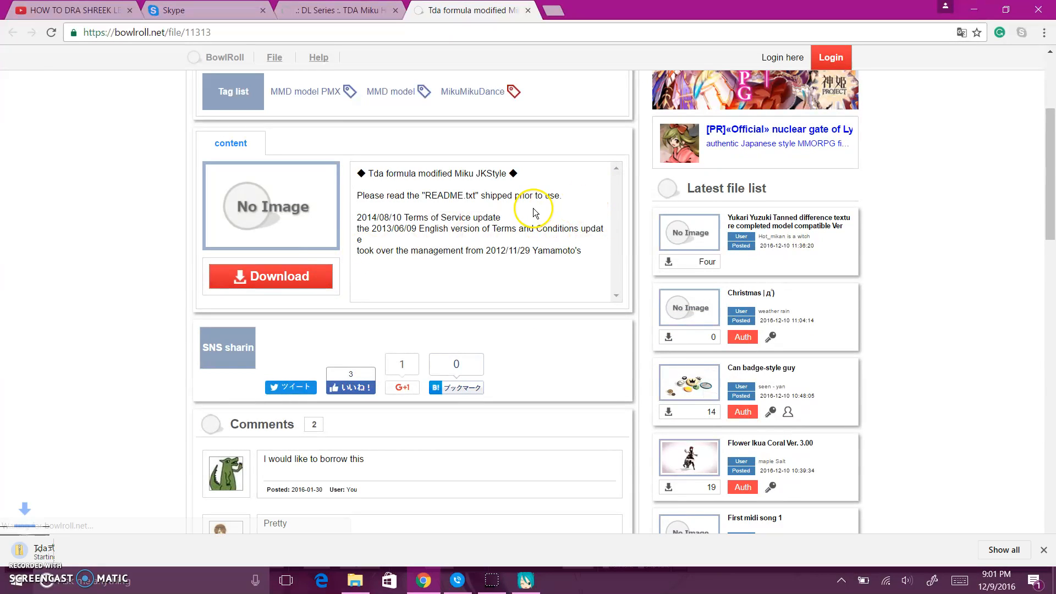
left_click(271, 276)
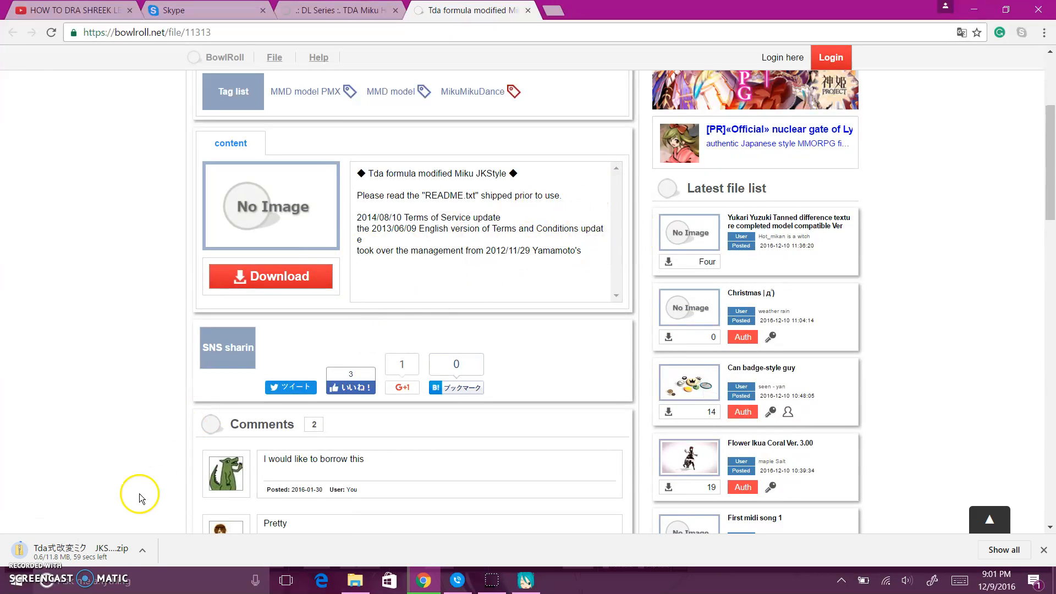
mouse_move(193, 519)
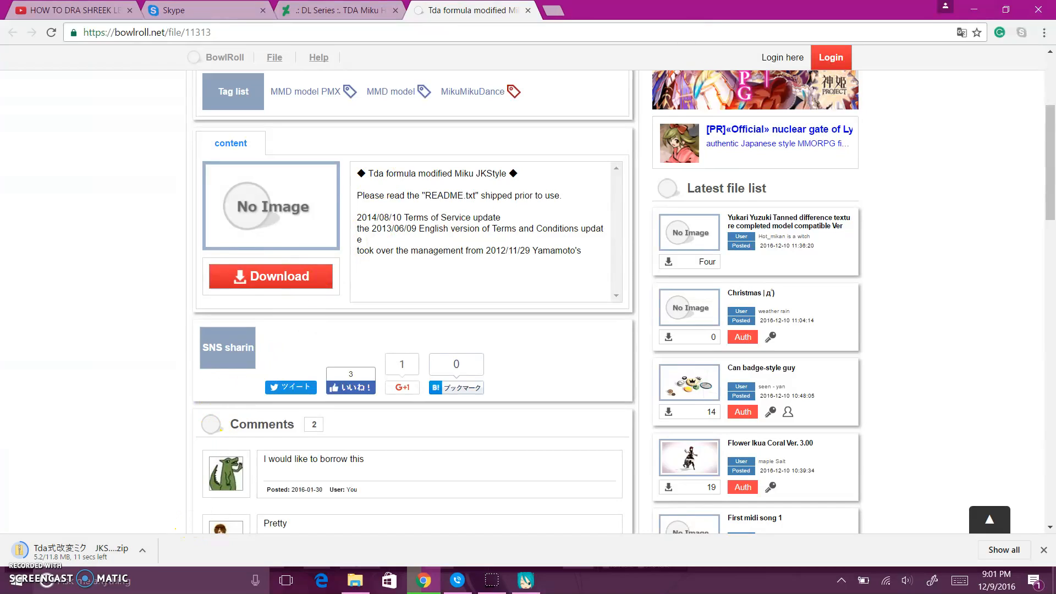
left_click(524, 579)
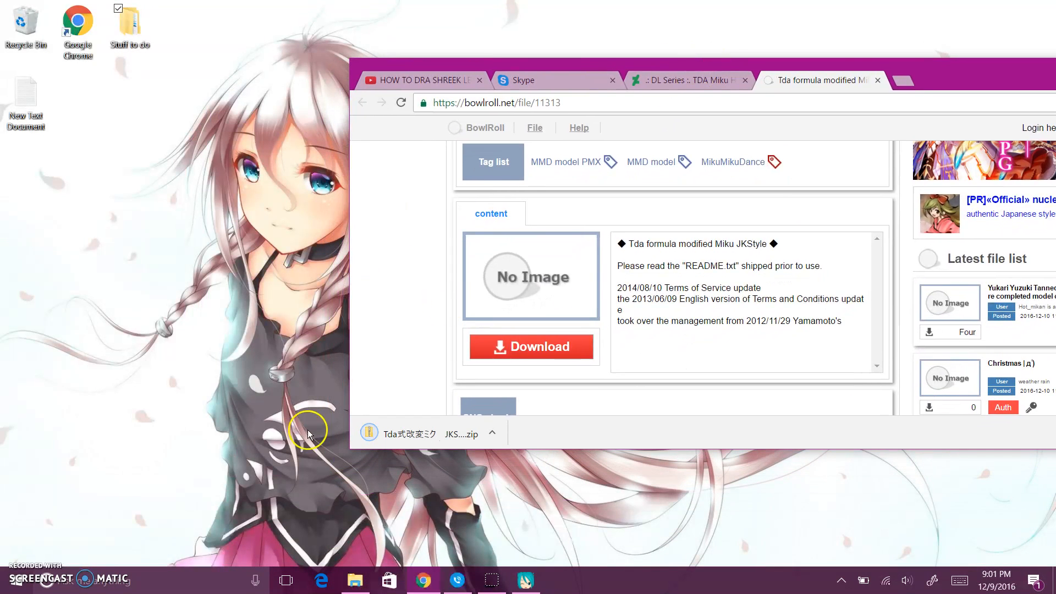
mouse_move(410, 498)
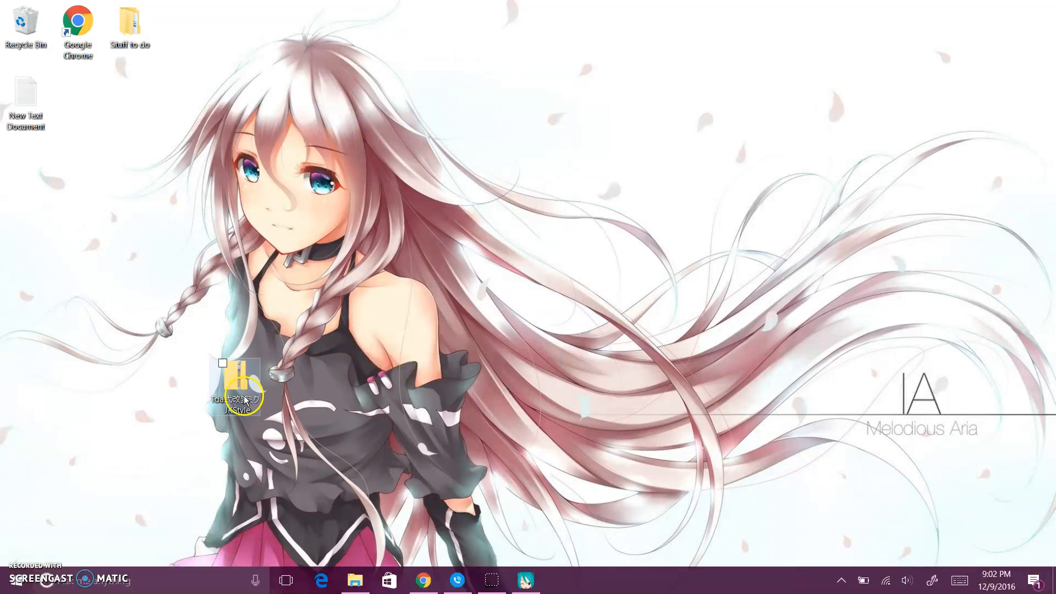
Move the JKStyle zip into Downloaded Models > Vocaloid > Miku in File Explorer.
left_click(355, 579)
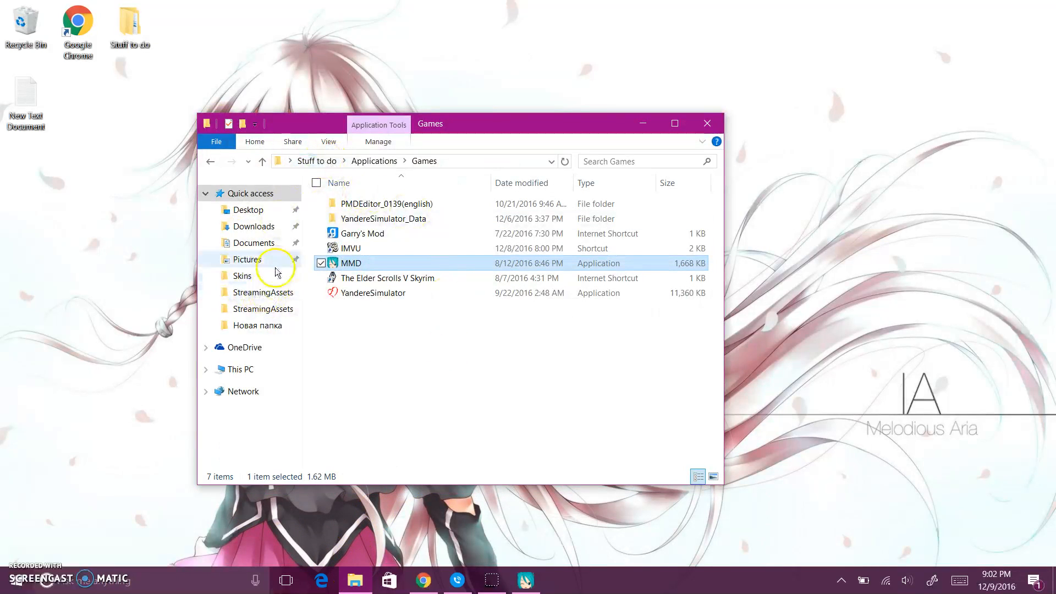
mouse_move(275, 241)
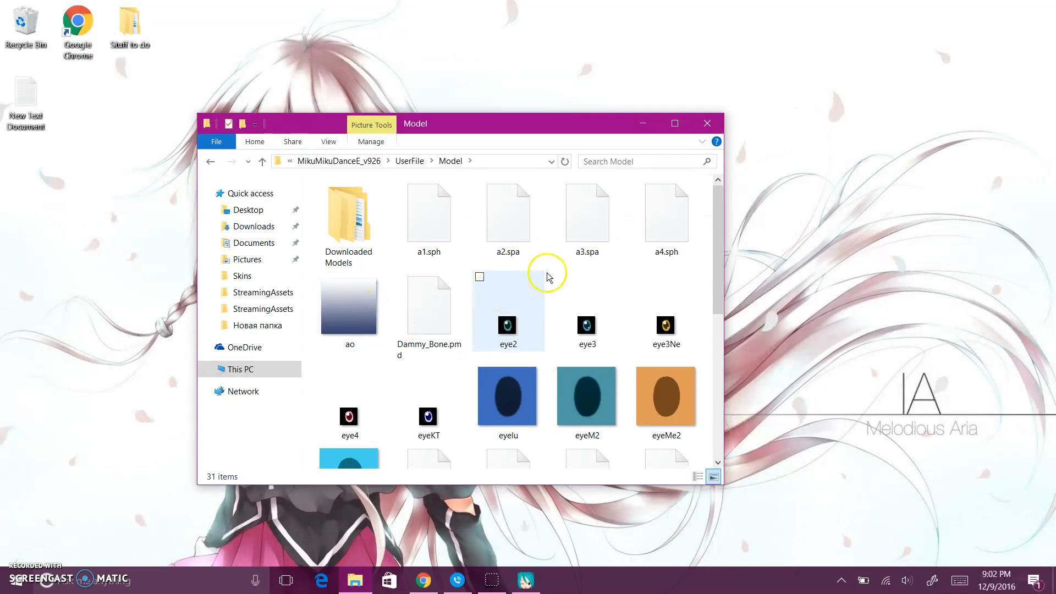
double_click(349, 216)
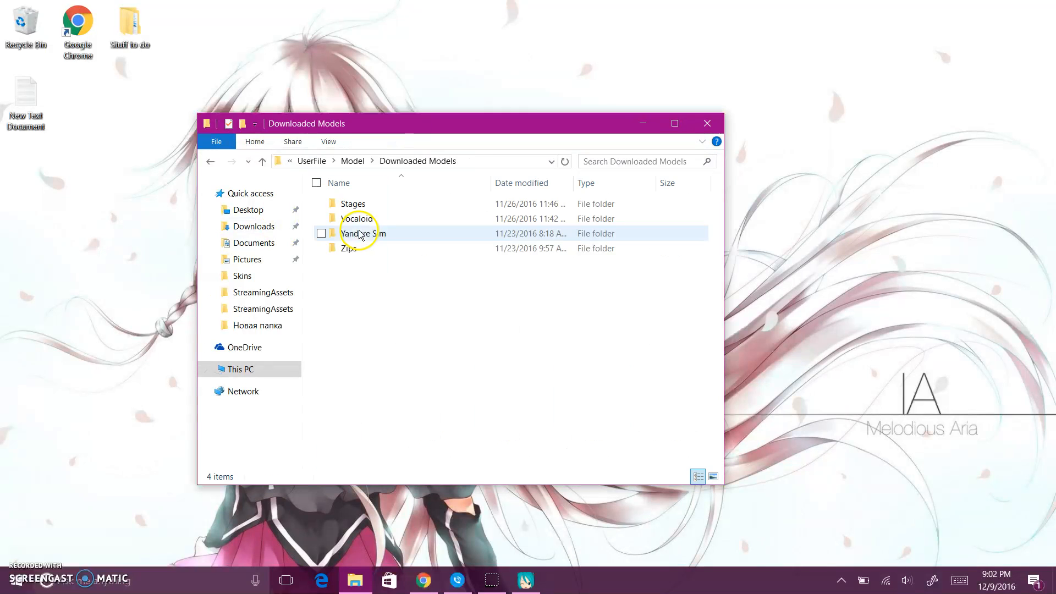
double_click(357, 218)
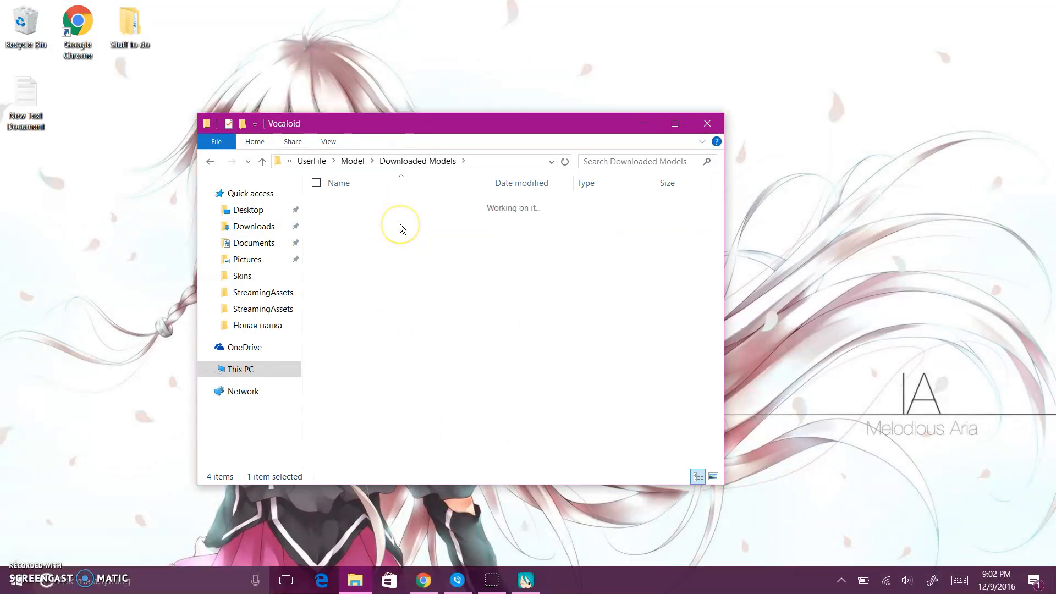
double_click(399, 226)
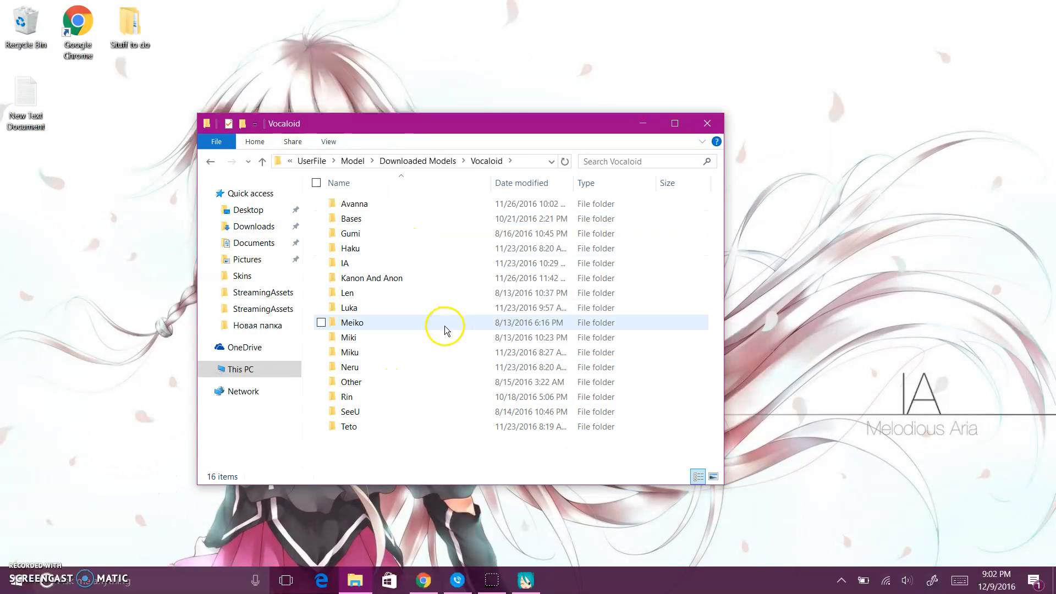
double_click(349, 336)
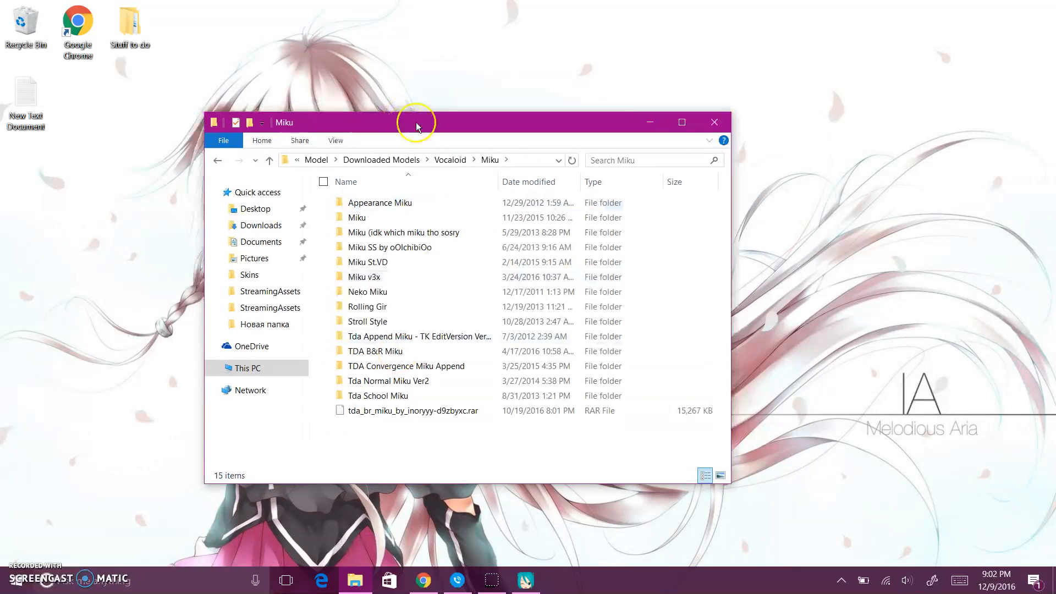
left_click_drag(416, 122, 500, 108)
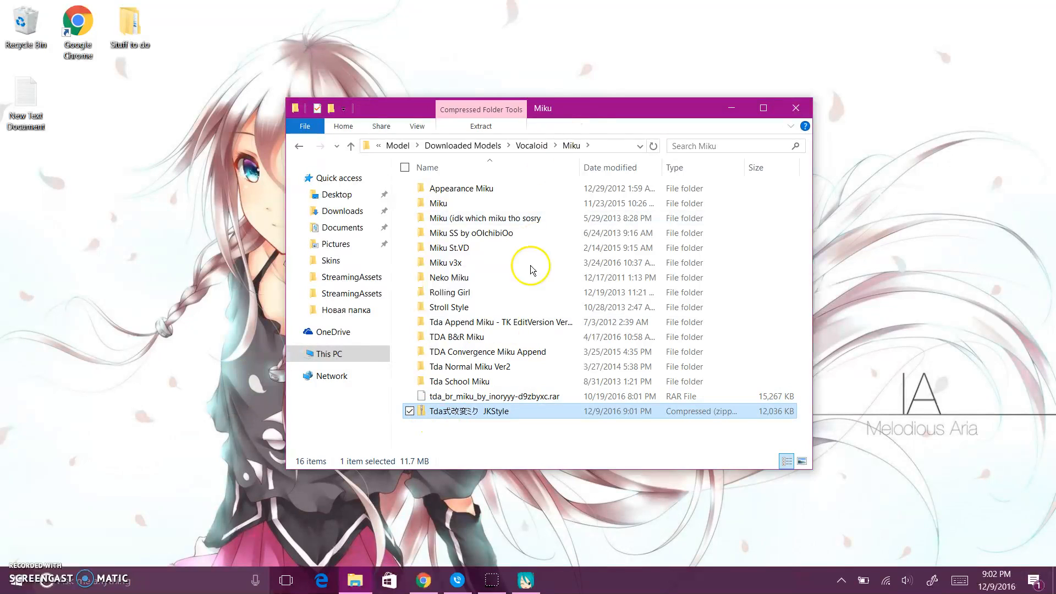
mouse_move(459, 131)
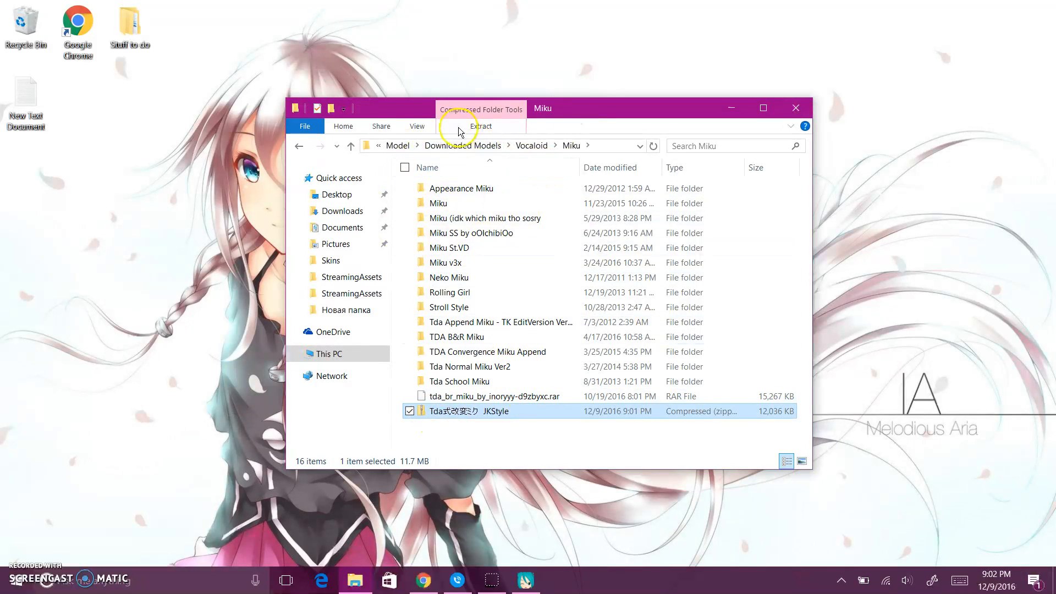
mouse_move(407, 157)
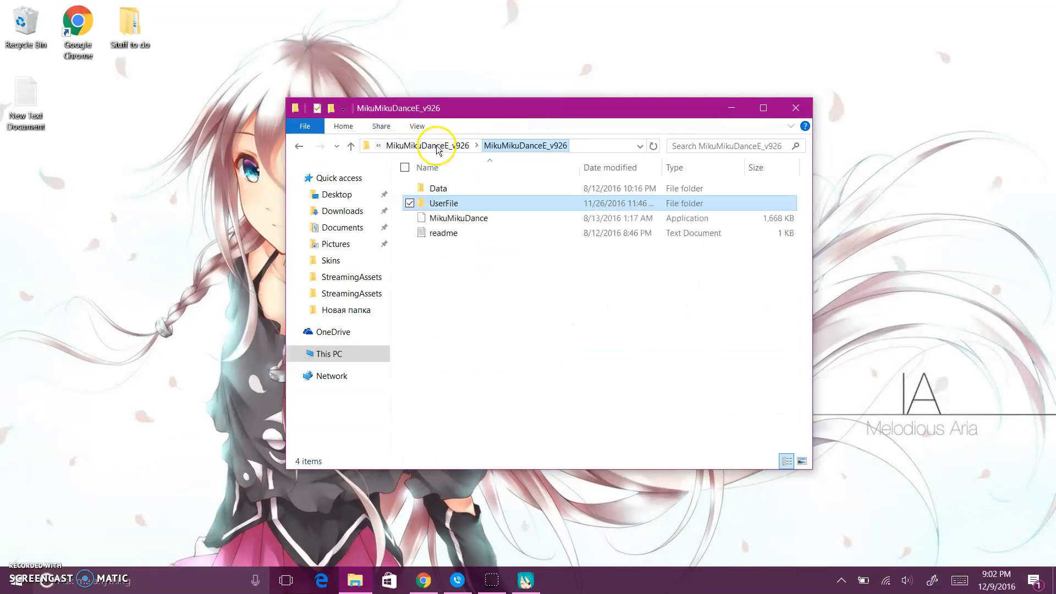
Browse back into the Miku folder through UserFile > Downloaded Models > Vocaloid.
left_click(443, 203)
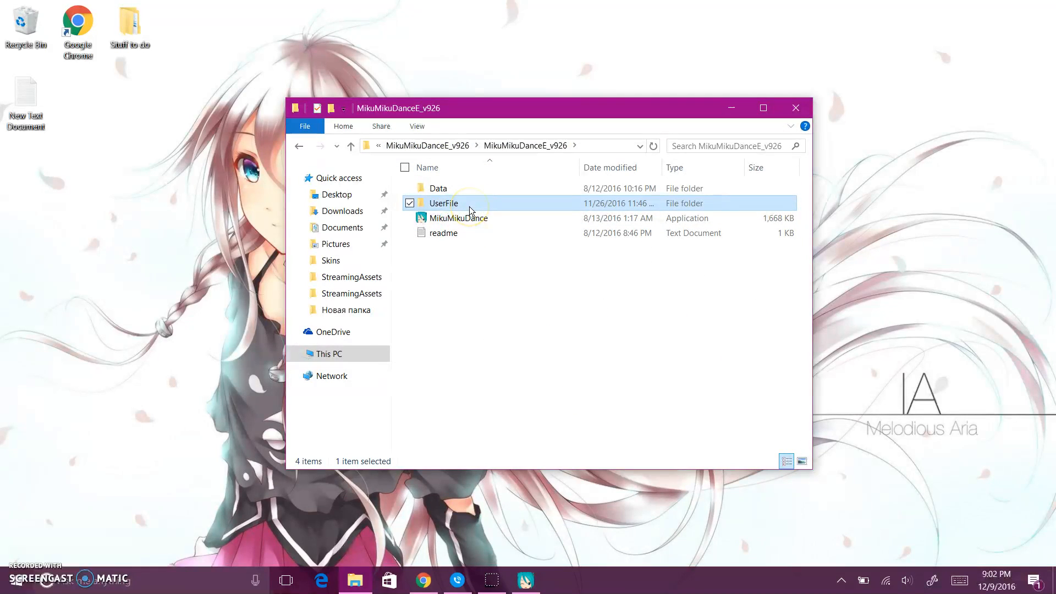
double_click(443, 203)
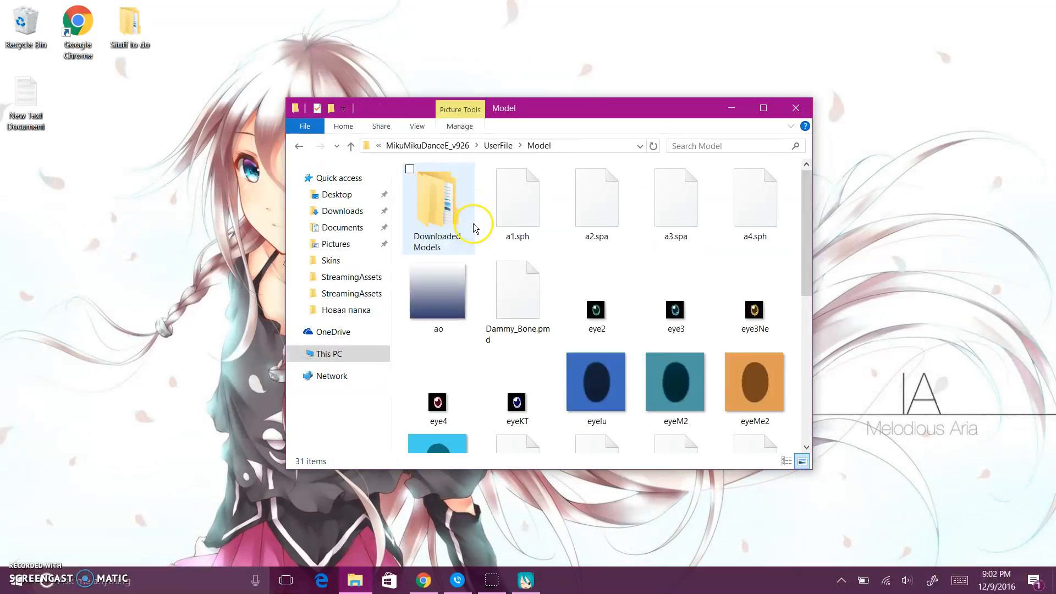
double_click(438, 202)
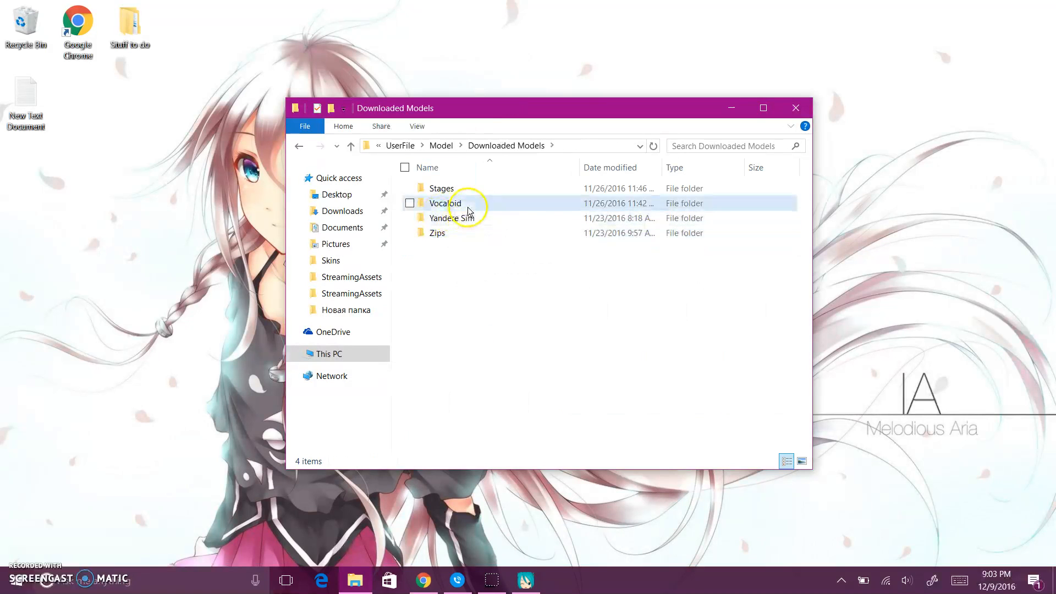
double_click(444, 203)
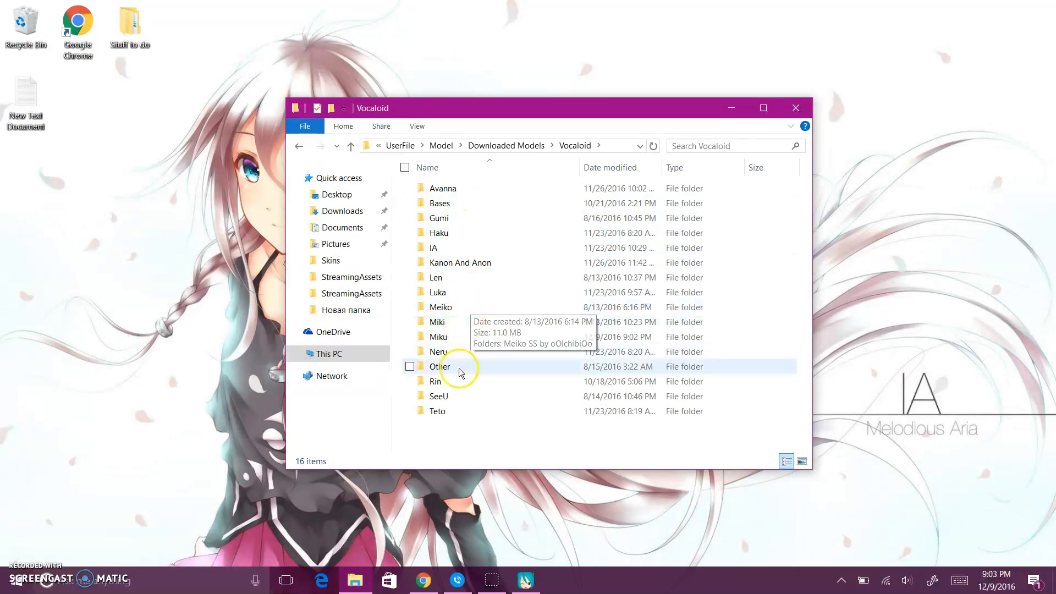
double_click(438, 336)
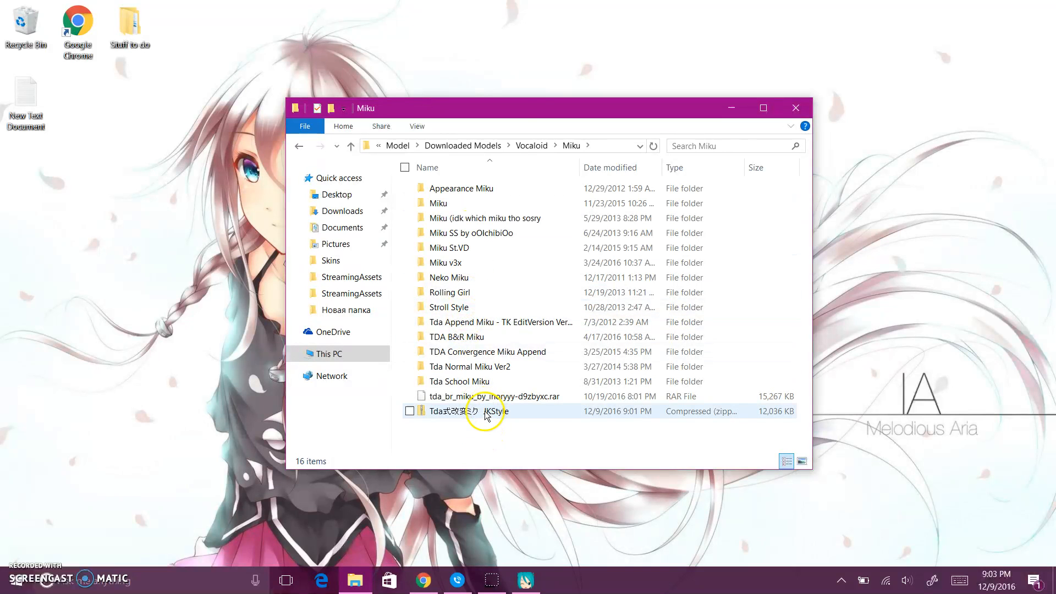
Extract the JKStyle zip with 7-Zip inside the Miku folder and dismiss the progress window.
right_click(468, 410)
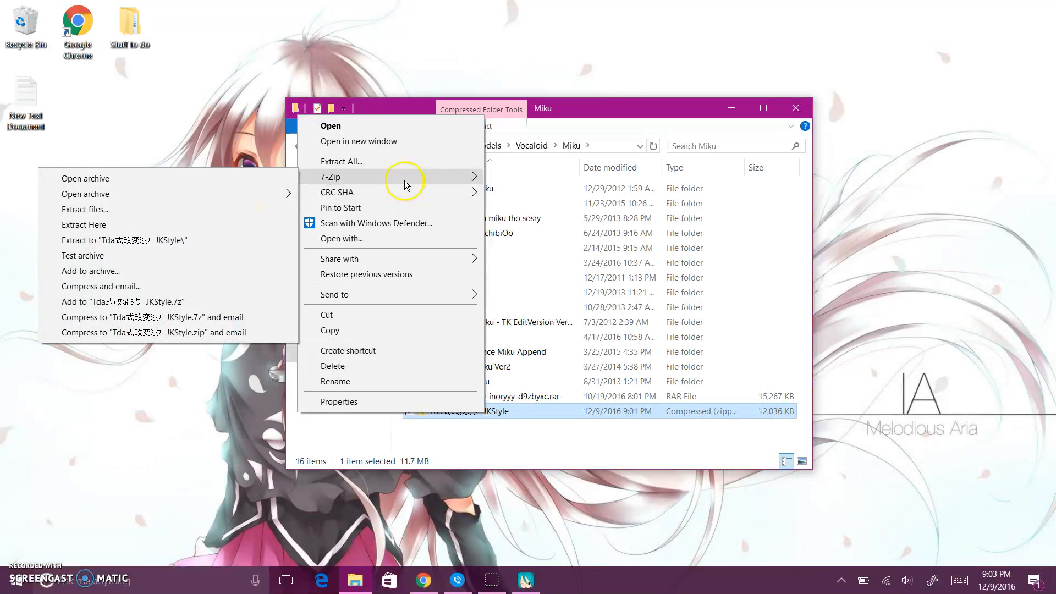
mouse_move(241, 214)
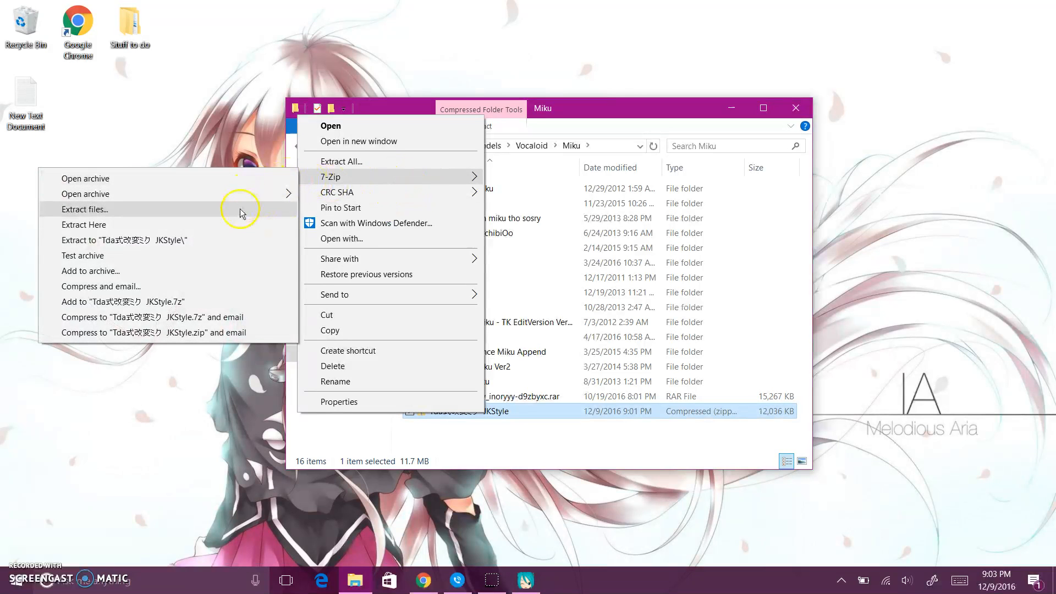
left_click(84, 209)
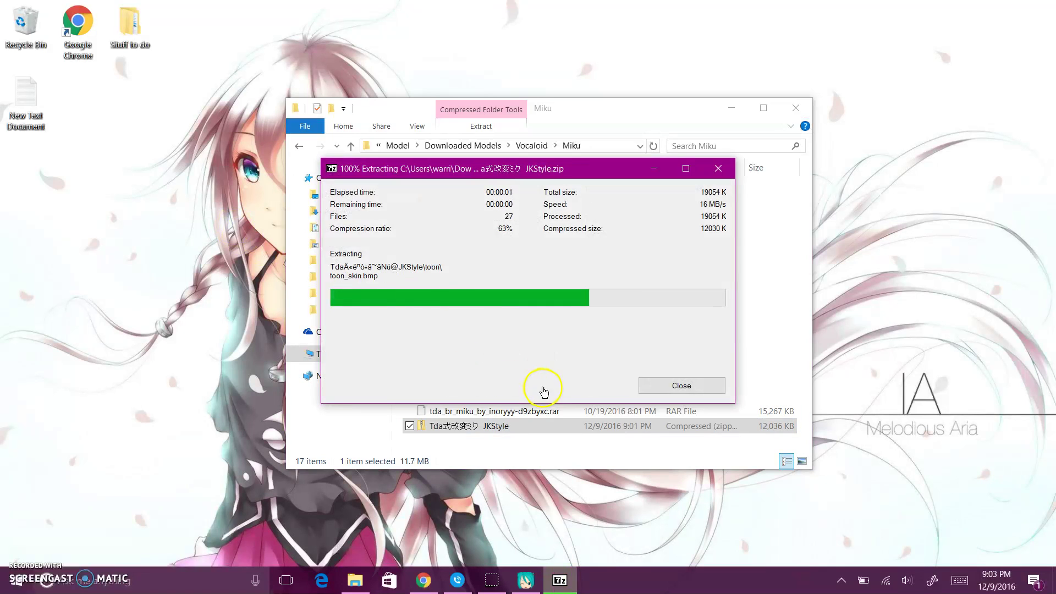
left_click(679, 385)
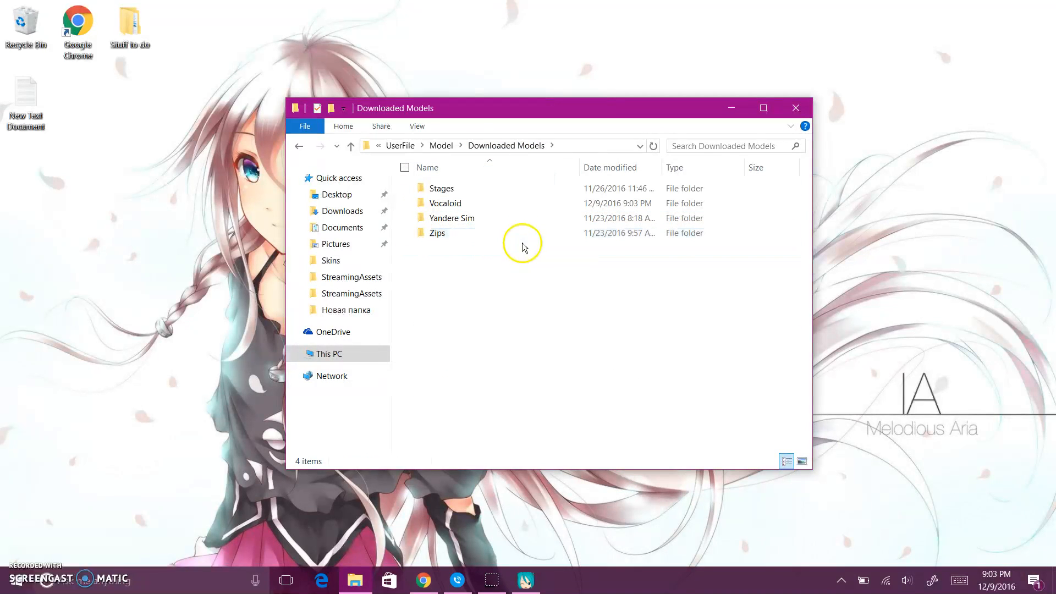
mouse_move(731, 108)
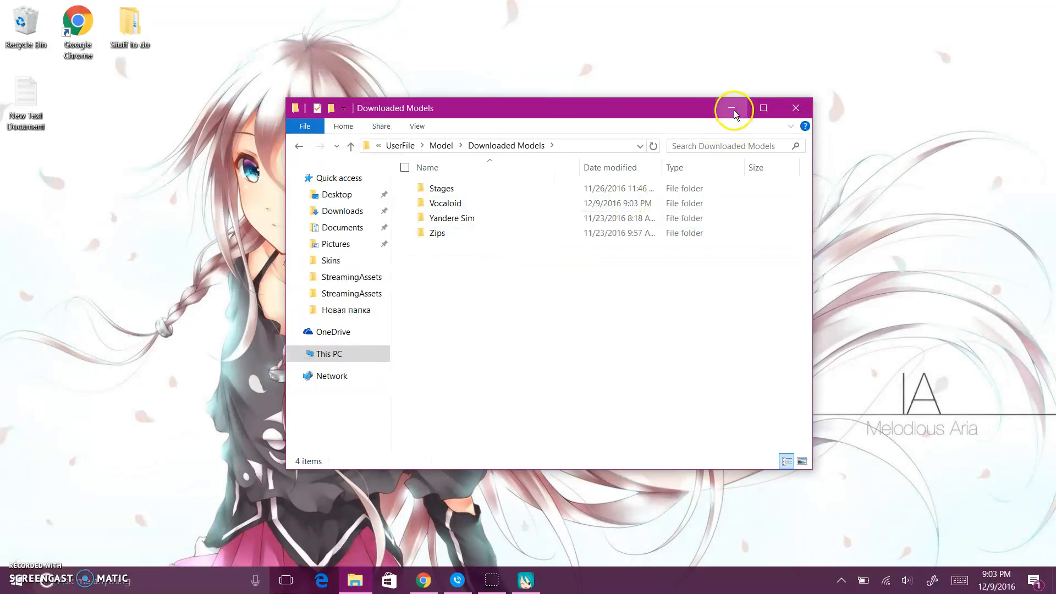
Minimize File Explorer and bring the empty MikuMikuDance scene to the front.
left_click(733, 107)
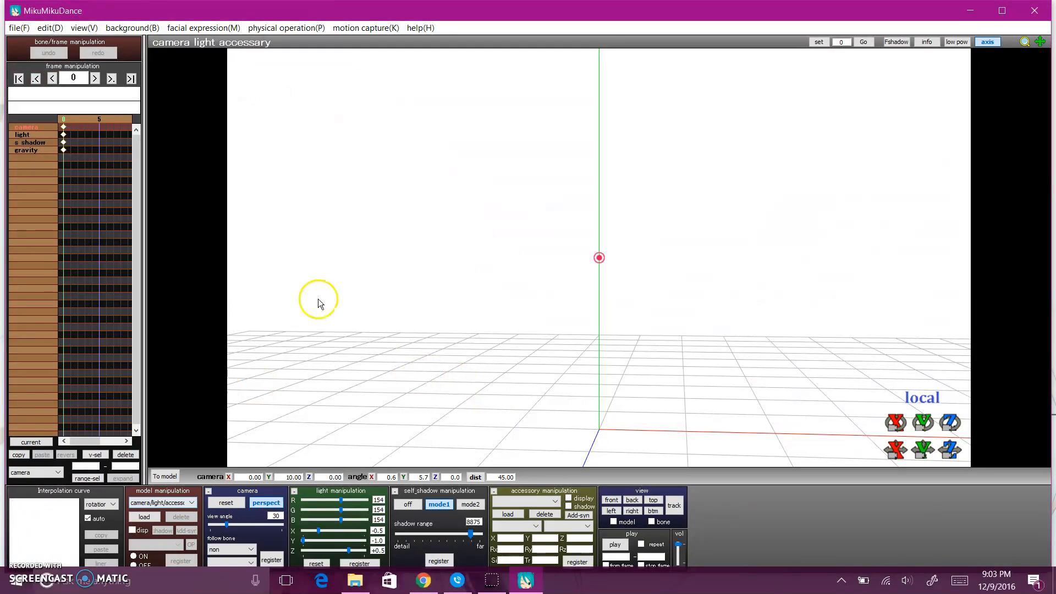
left_click(144, 516)
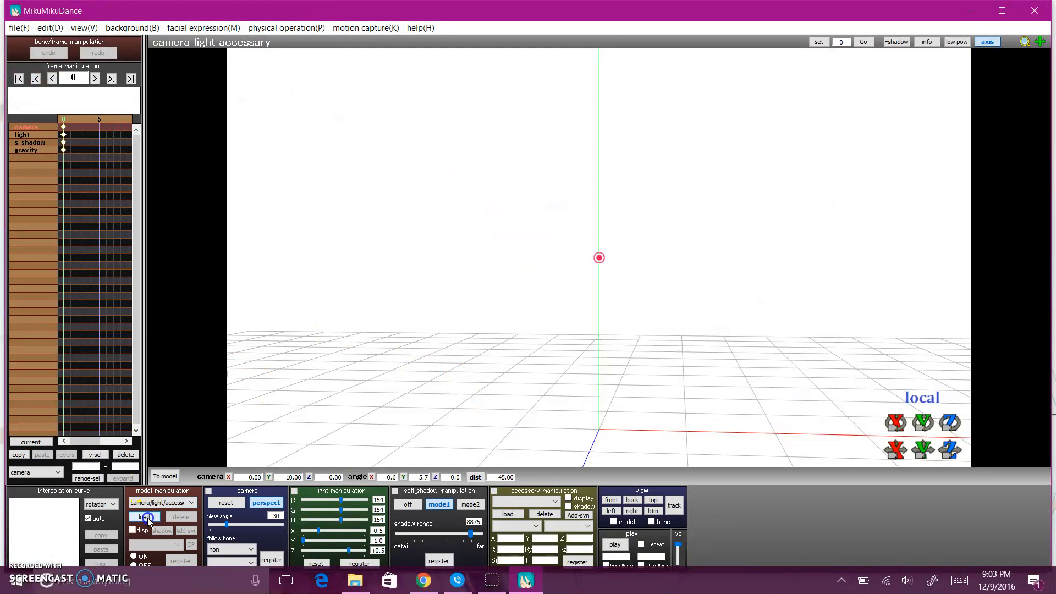
Start loading a model and browse to Downloaded Models > Vocaloid > Miku.
left_click(144, 516)
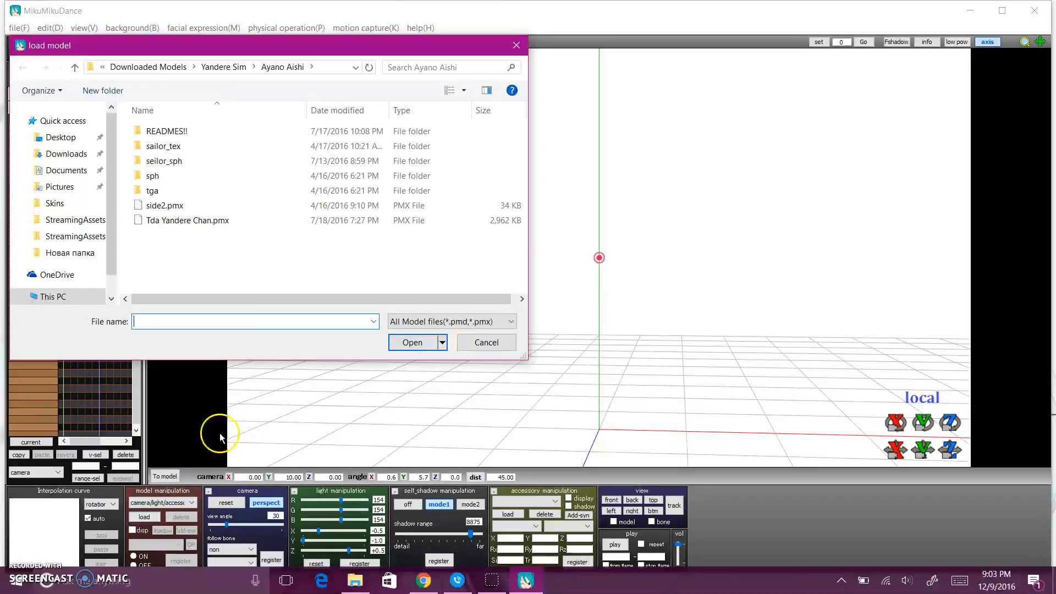
mouse_move(174, 67)
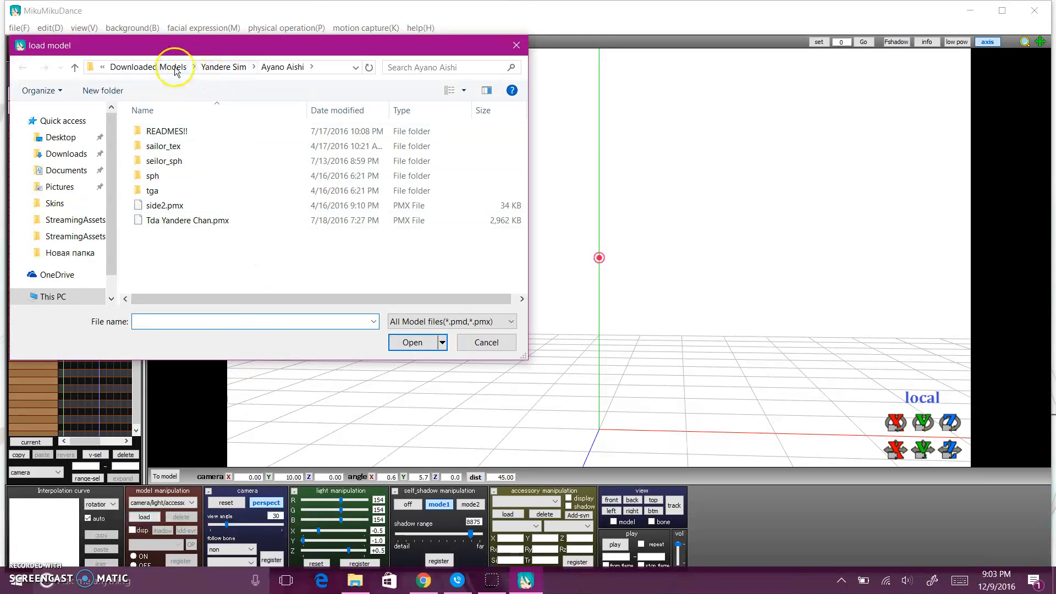
left_click(171, 67)
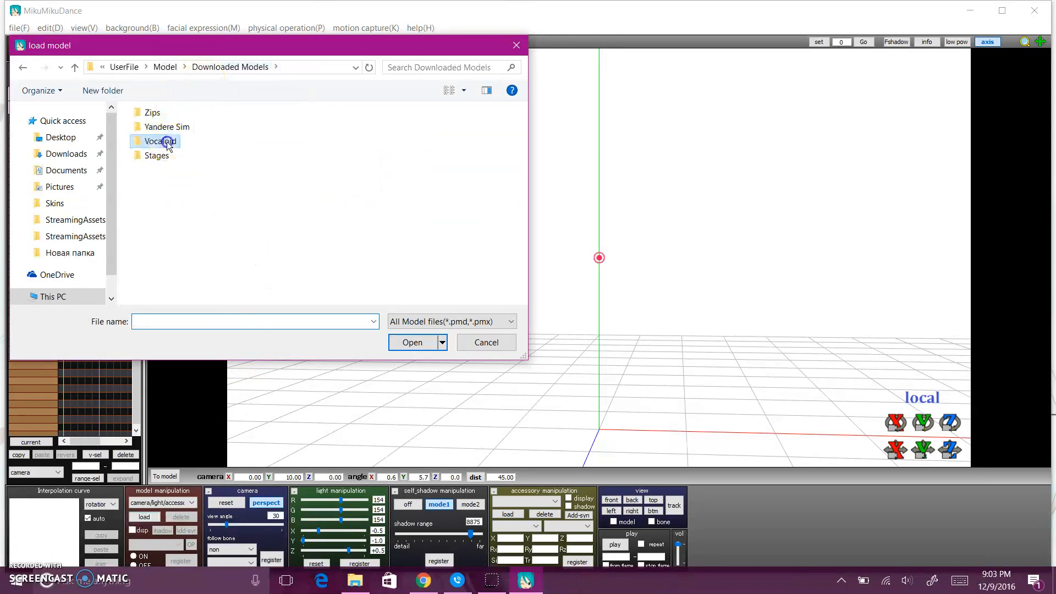
double_click(160, 141)
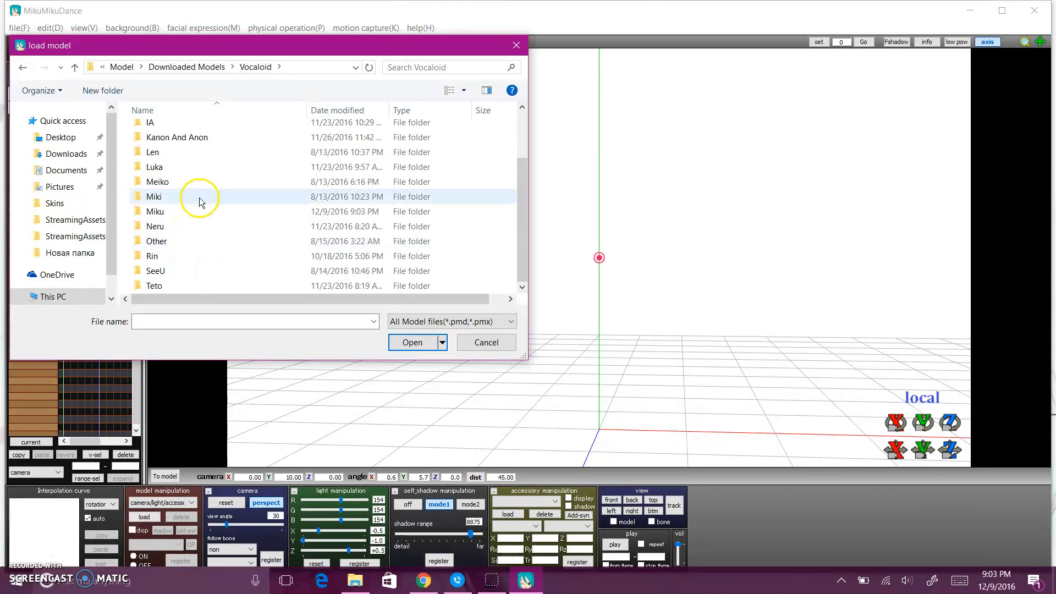
double_click(155, 196)
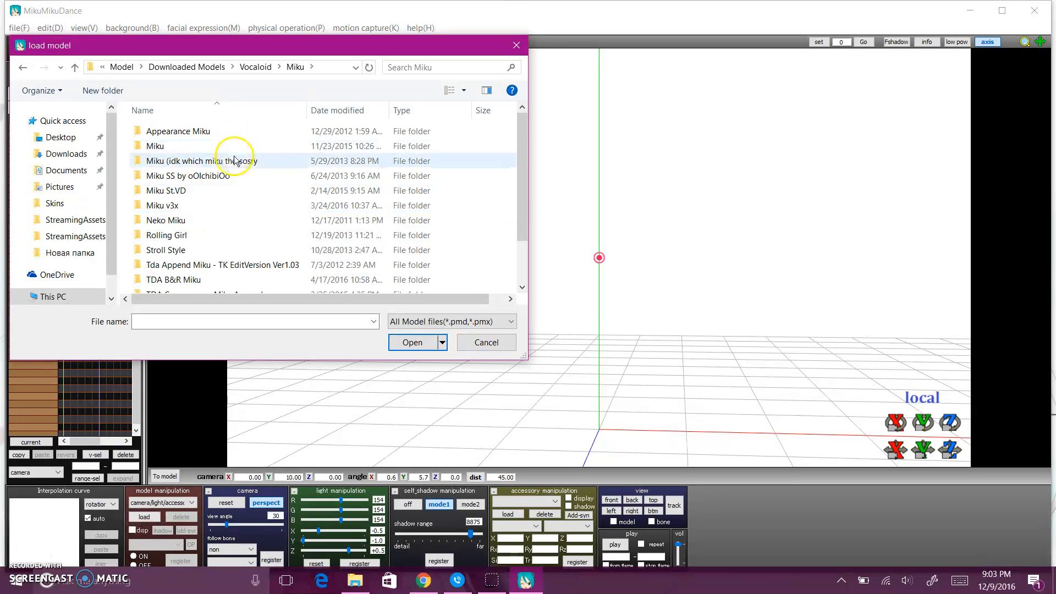
left_click(165, 191)
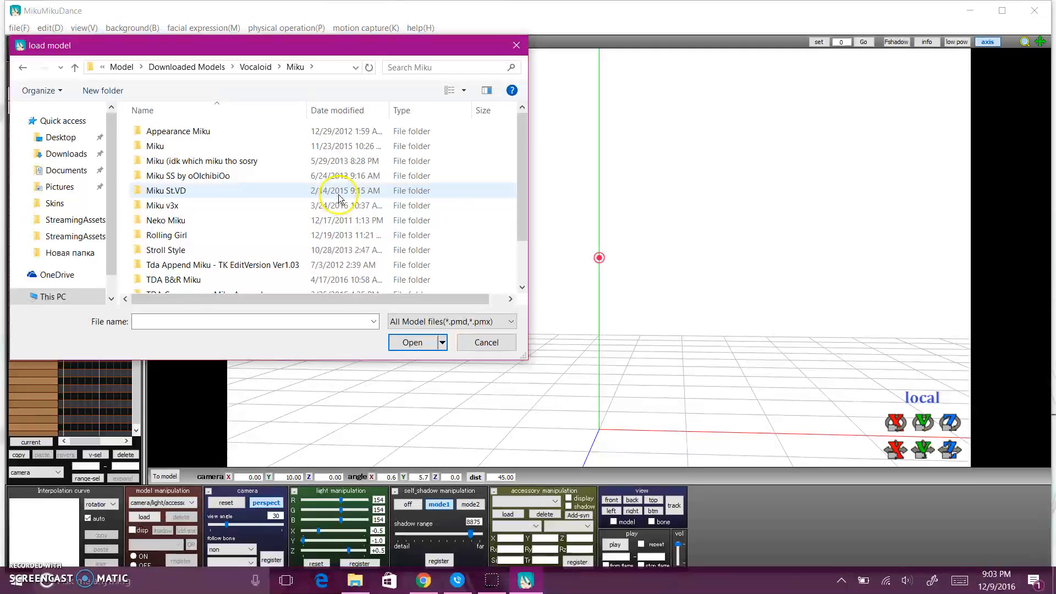
scroll("down", 3)
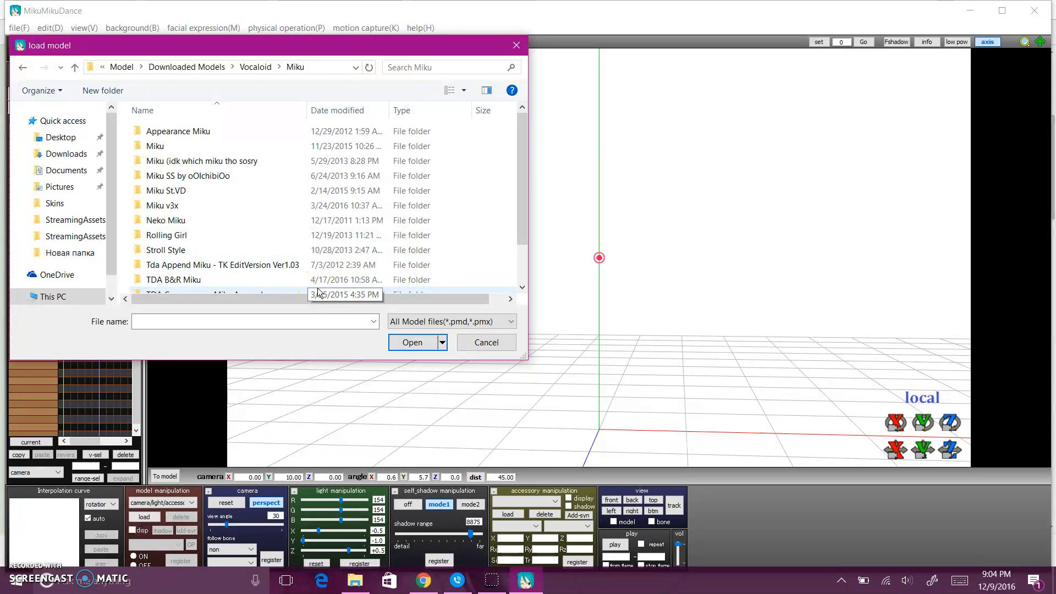
Load Miku School.pmx from the Tda School Miku folder.
left_click(161, 206)
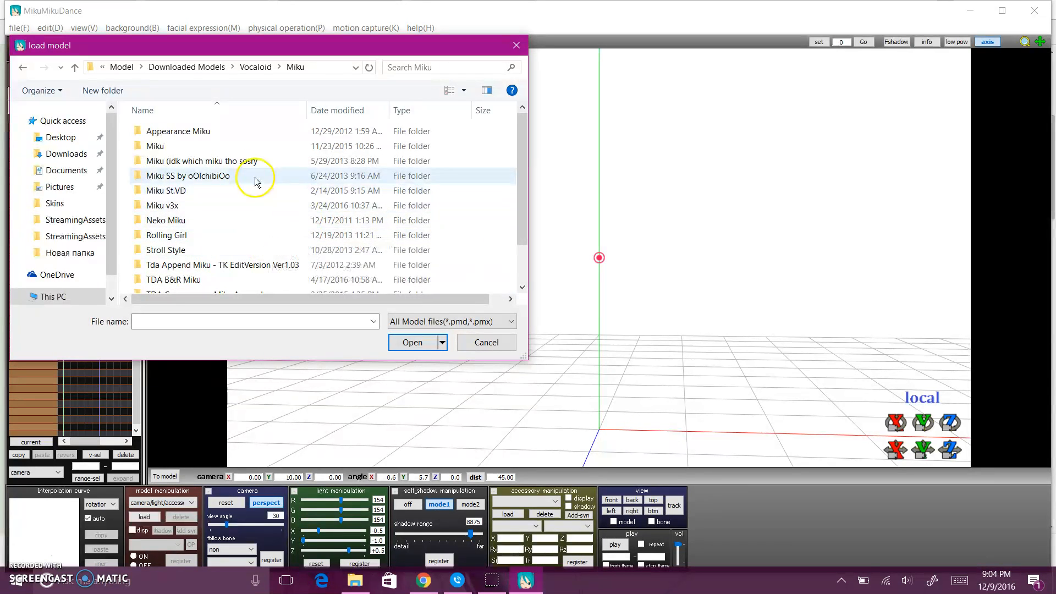
scroll("down", 3)
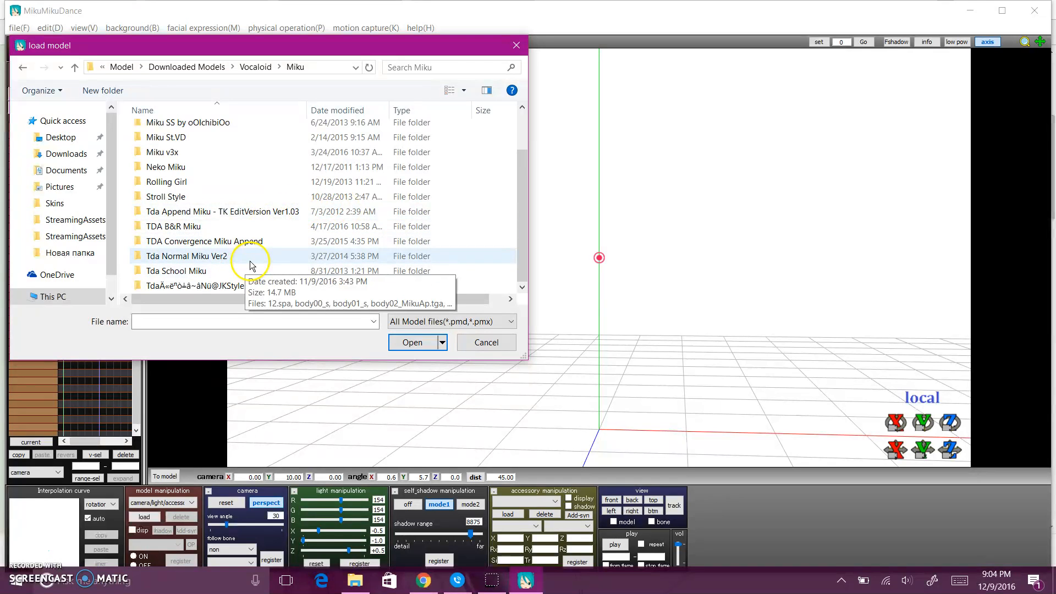
double_click(176, 270)
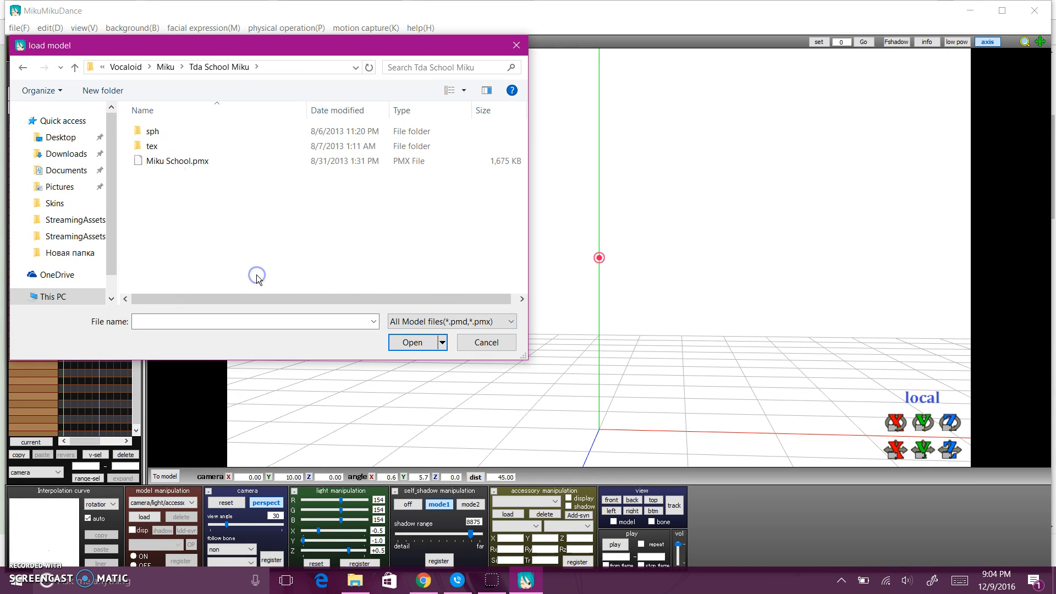
left_click(182, 160)
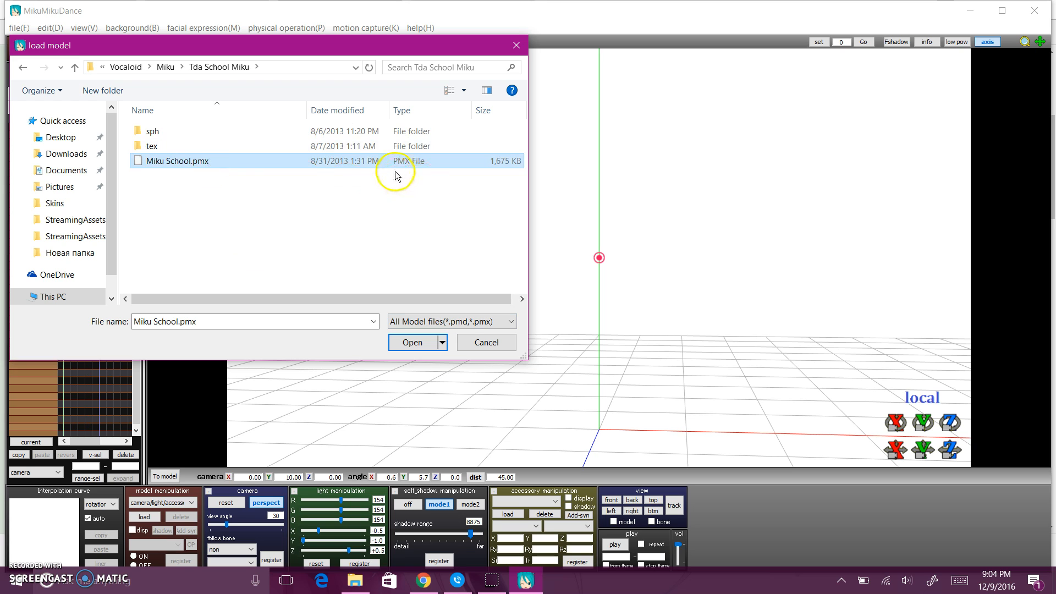
mouse_move(419, 177)
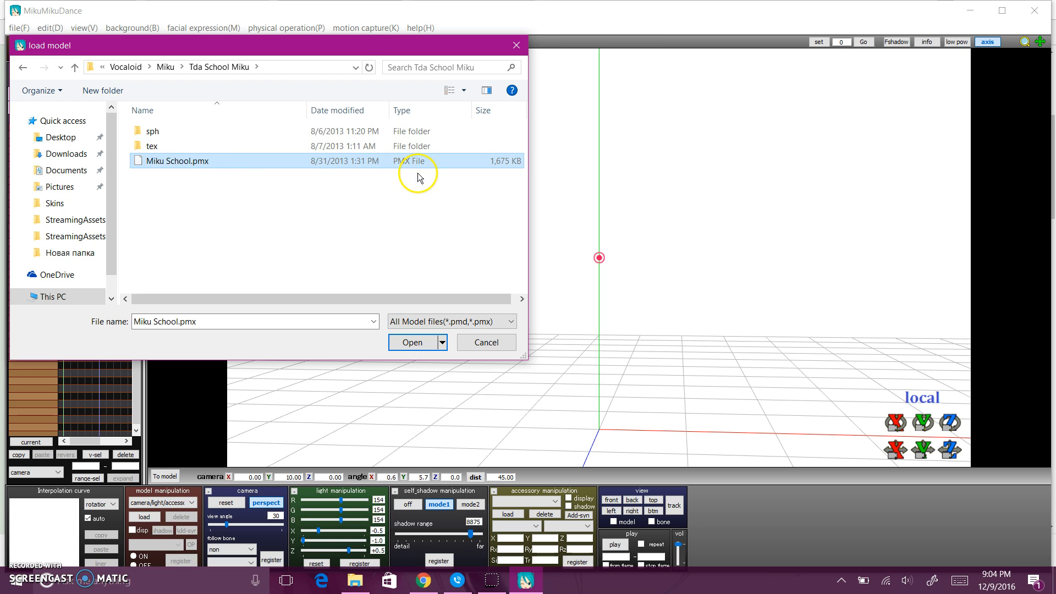
mouse_move(426, 361)
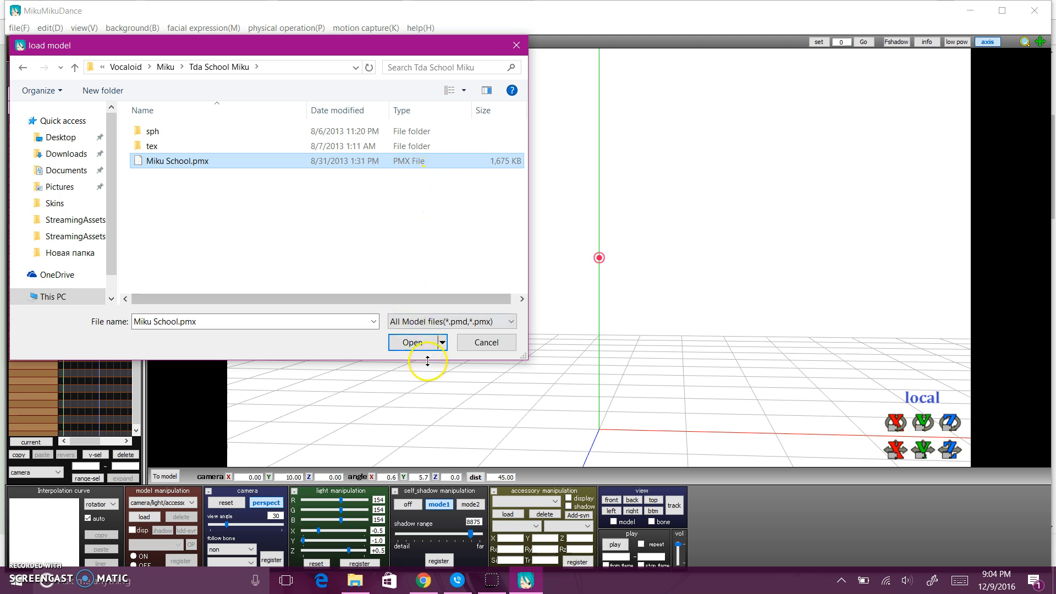
left_click(412, 342)
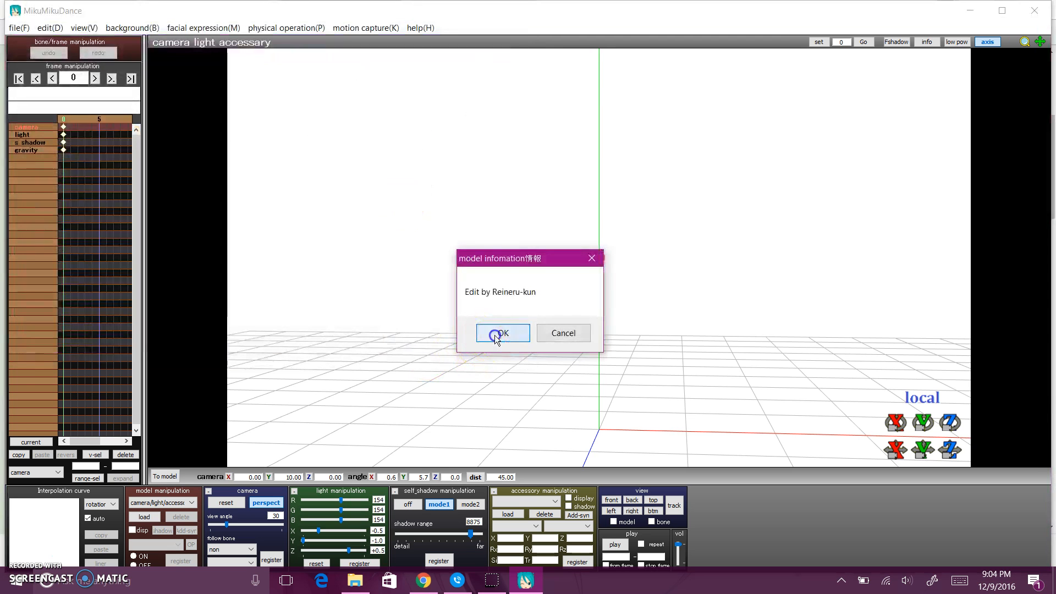
Accept the model information notice so Miku School finishes loading into the scene.
left_click(501, 333)
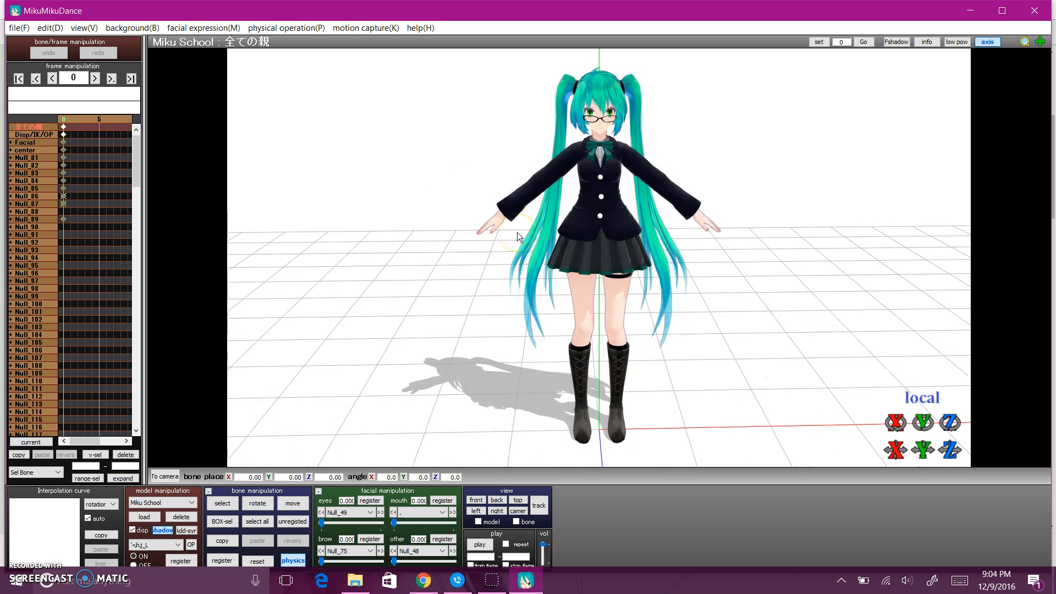
mouse_move(22, 553)
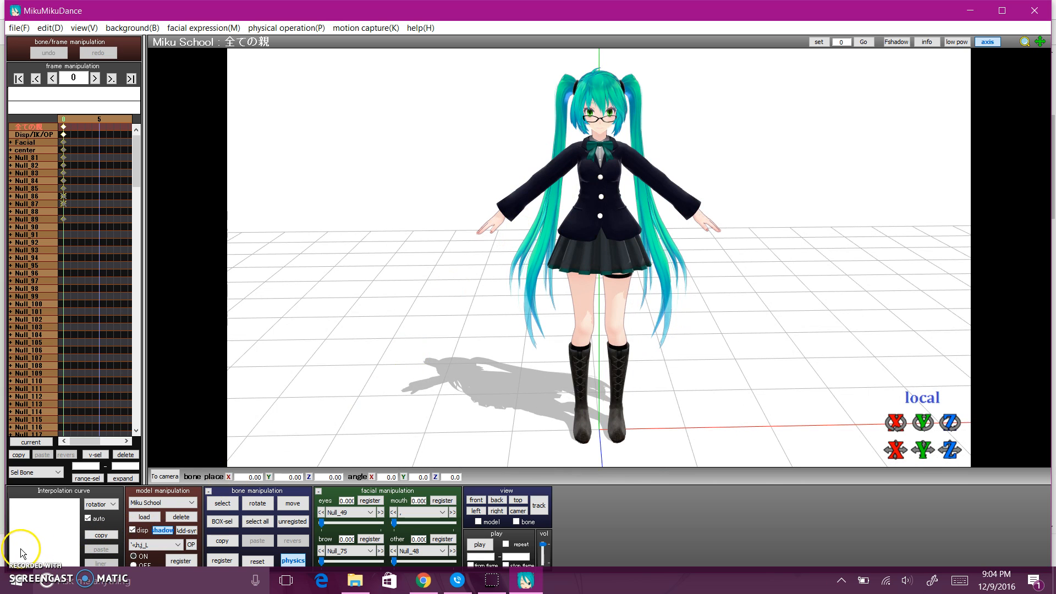
mouse_move(452, 393)
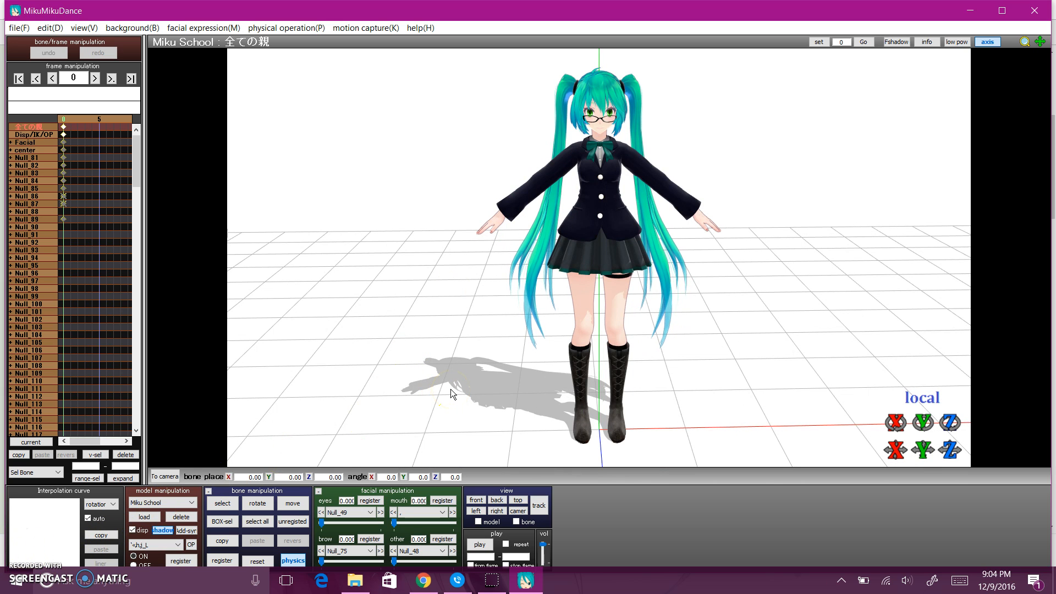
mouse_move(899, 168)
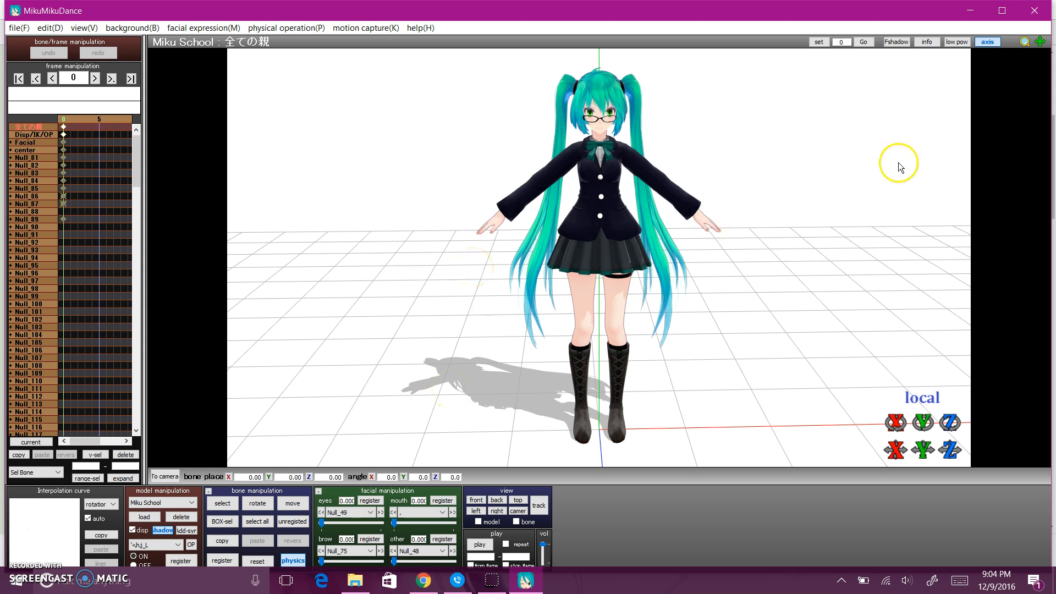
mouse_move(300, 251)
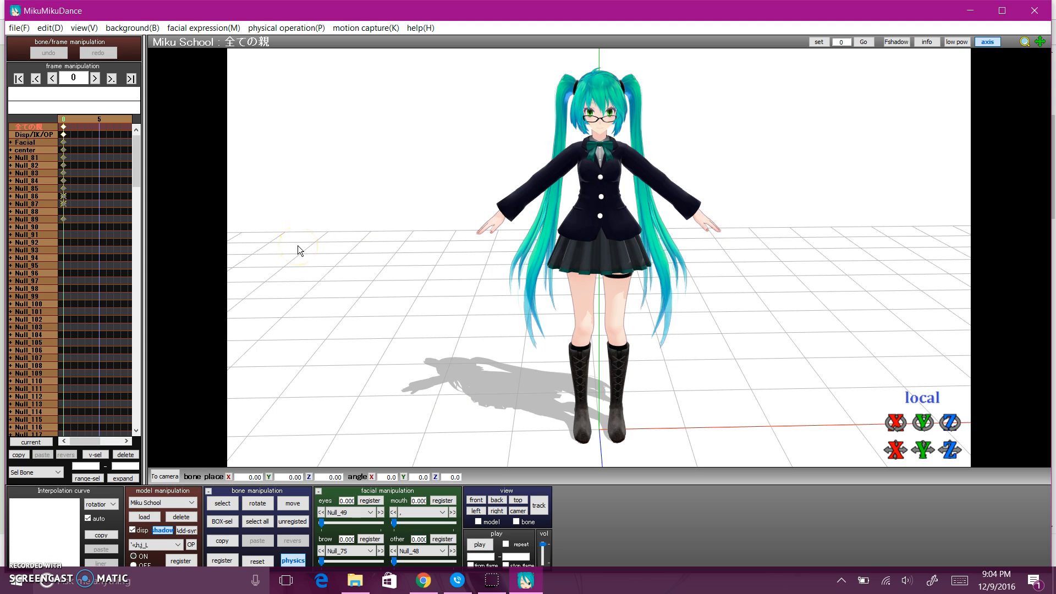
mouse_move(506, 147)
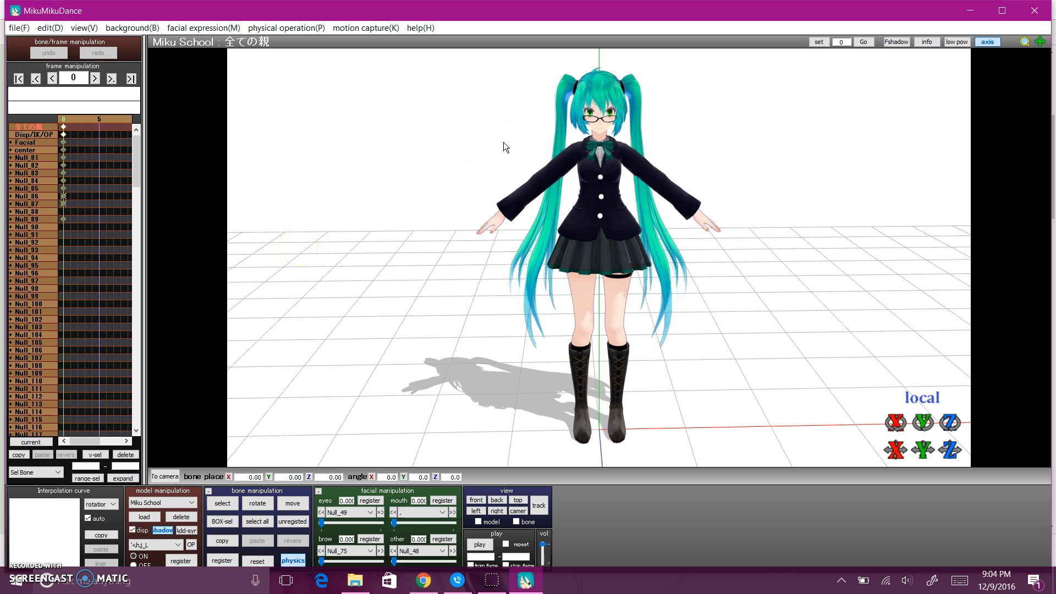